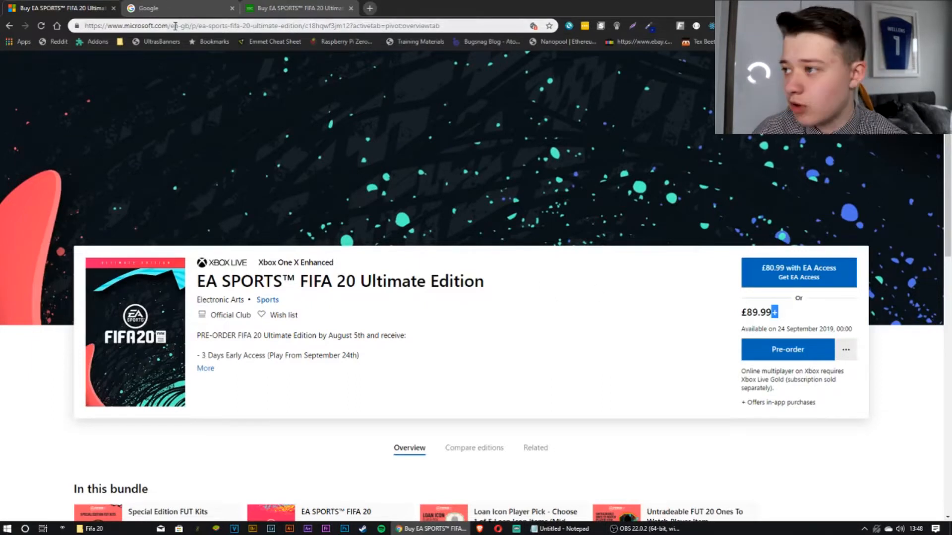
Point out the £89.99 UK FIFA 20 price, then move to the Google search tabs
{"action": "double_click", "coordinate": [177, 25]}
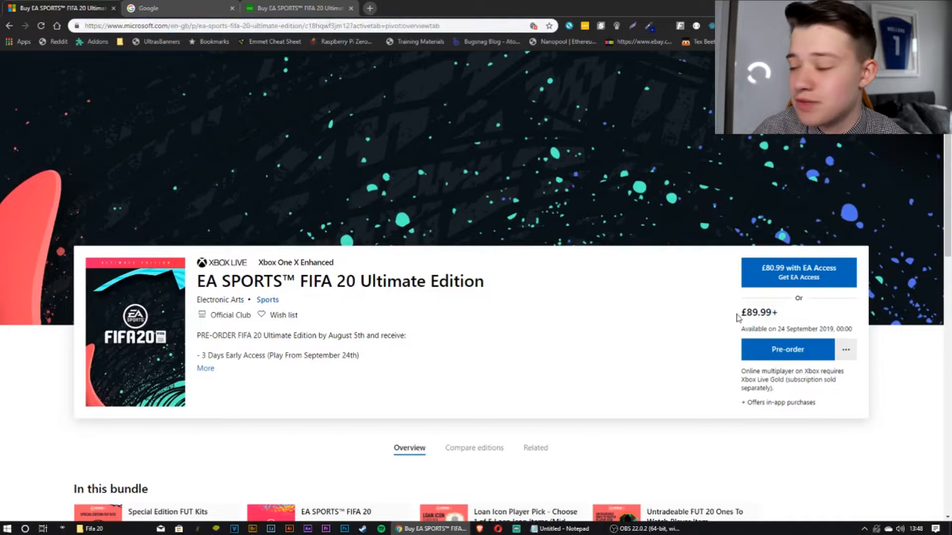
{"action": "double_click", "coordinate": [755, 312]}
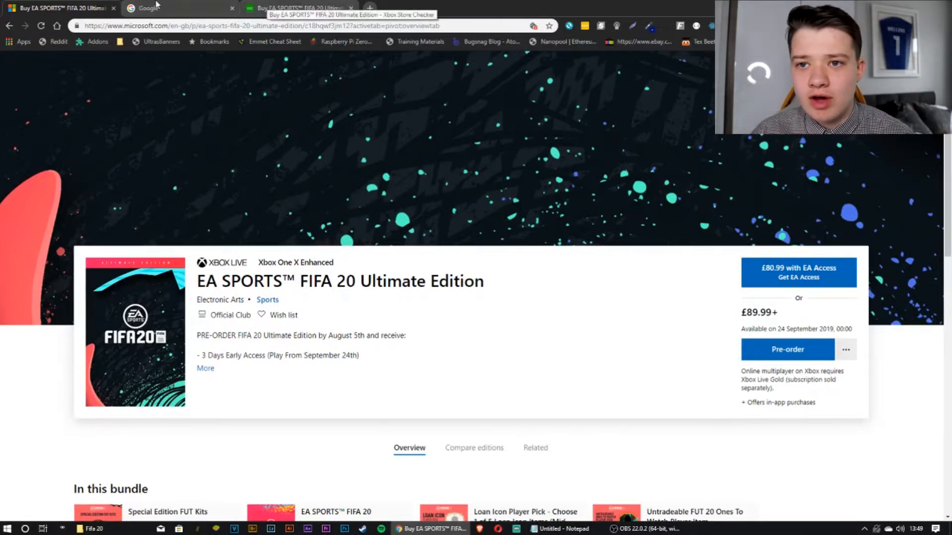
{"action": "left_click", "coordinate": [179, 8]}
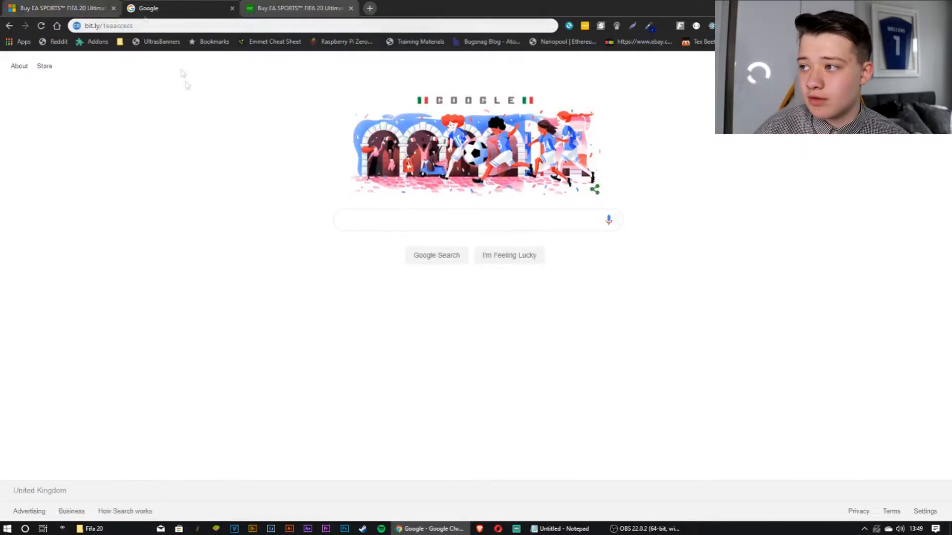
{"action": "left_click", "coordinate": [57, 8]}
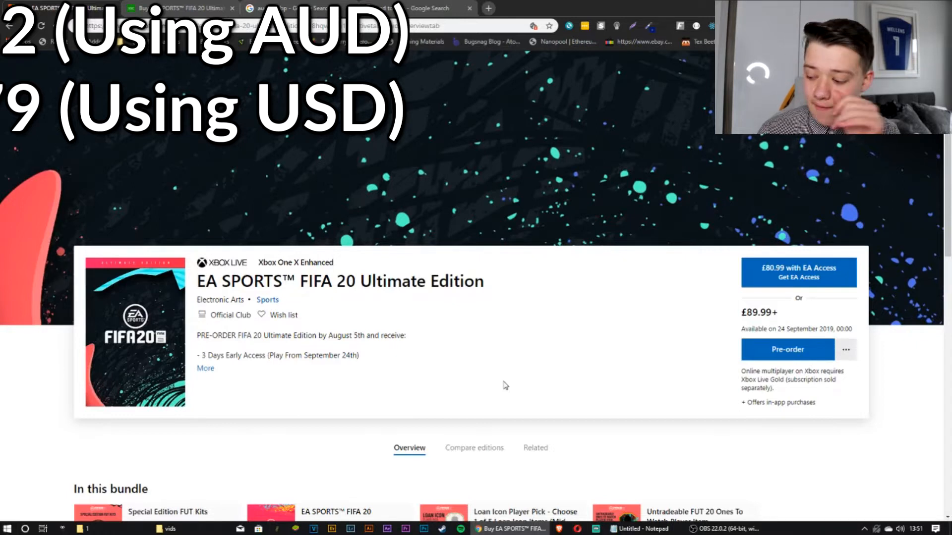
{"action": "mouse_move", "coordinate": [792, 323]}
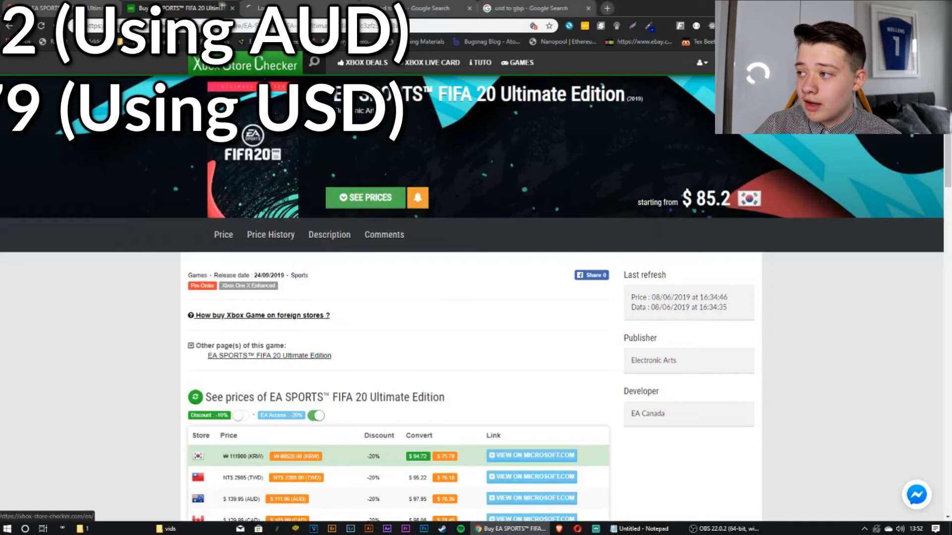
Open FIFA 20 Ultimate Edition from the search results and scroll to its regional price table
{"action": "left_click", "coordinate": [285, 8]}
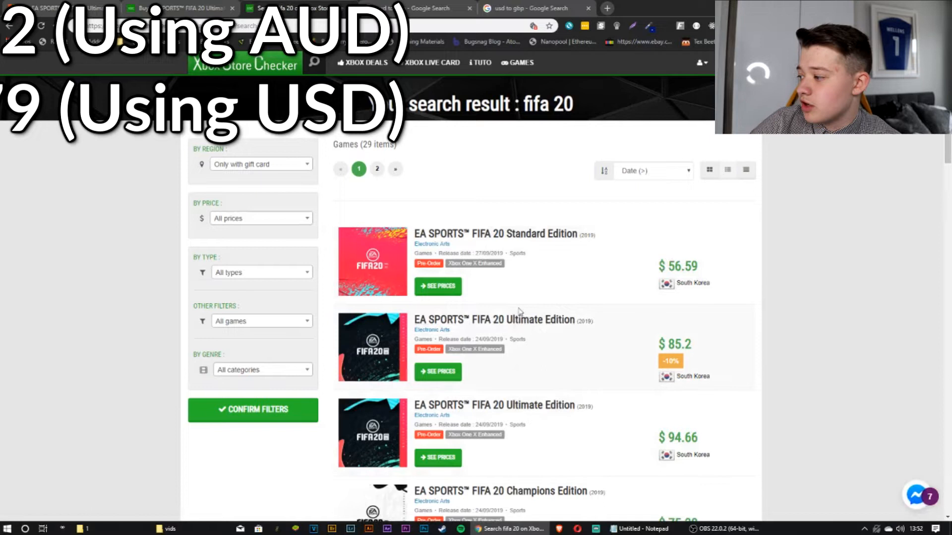
{"action": "mouse_move", "coordinate": [525, 362]}
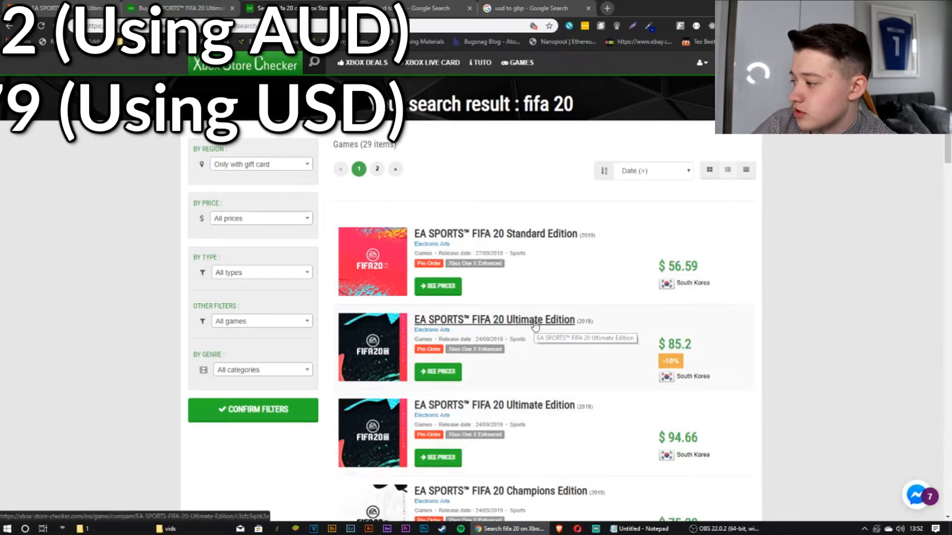
{"action": "left_click", "coordinate": [494, 319]}
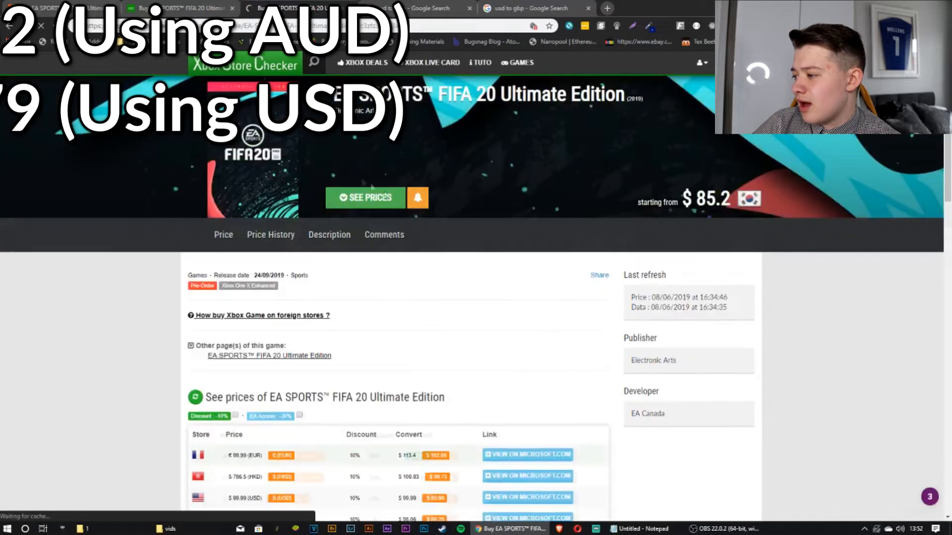
{"action": "scroll", "scroll_direction": "down", "scroll_amount": 3}
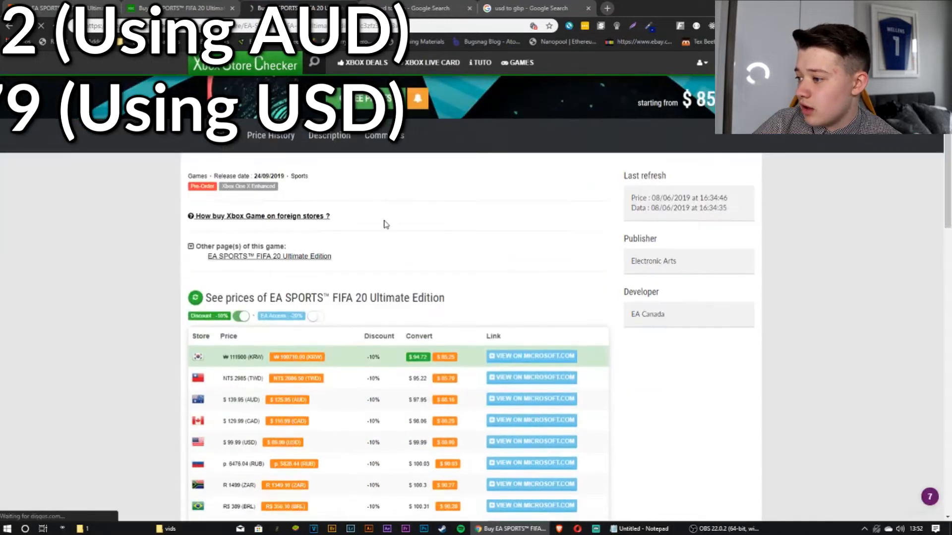
{"action": "scroll", "scroll_direction": "down", "scroll_amount": 3}
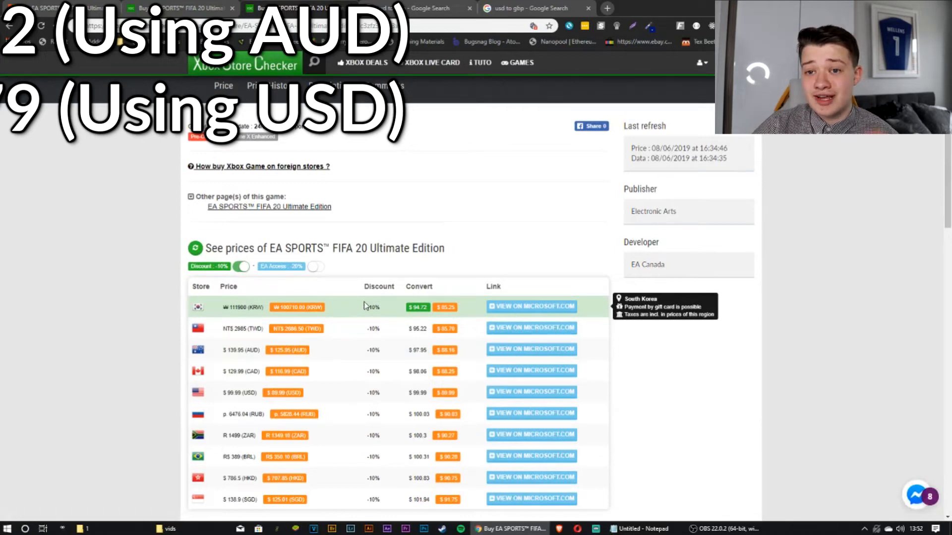
{"action": "mouse_move", "coordinate": [379, 321]}
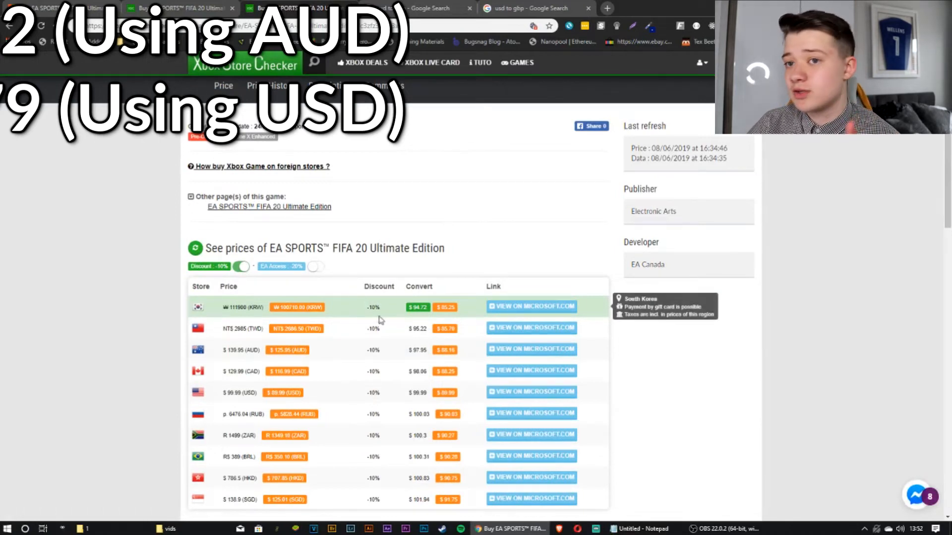
{"action": "mouse_move", "coordinate": [392, 392]}
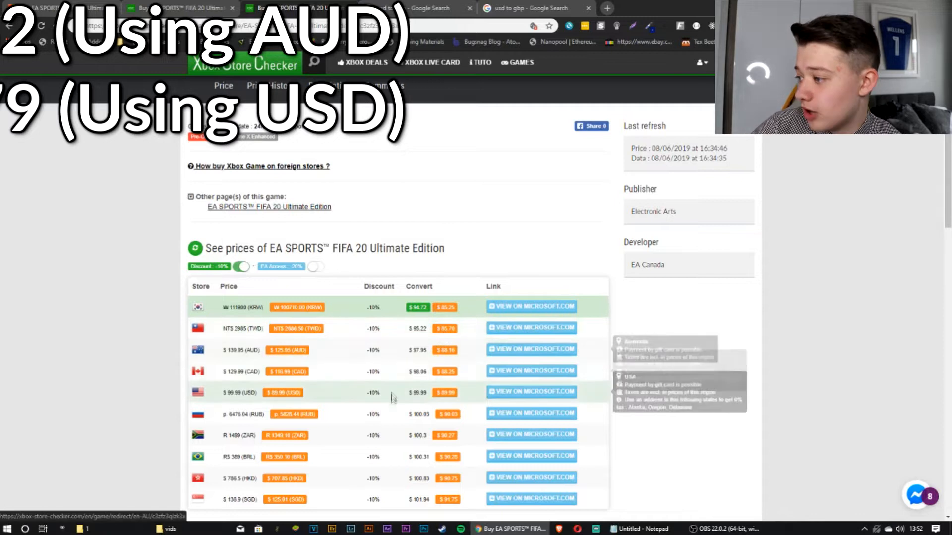
{"action": "mouse_move", "coordinate": [410, 354]}
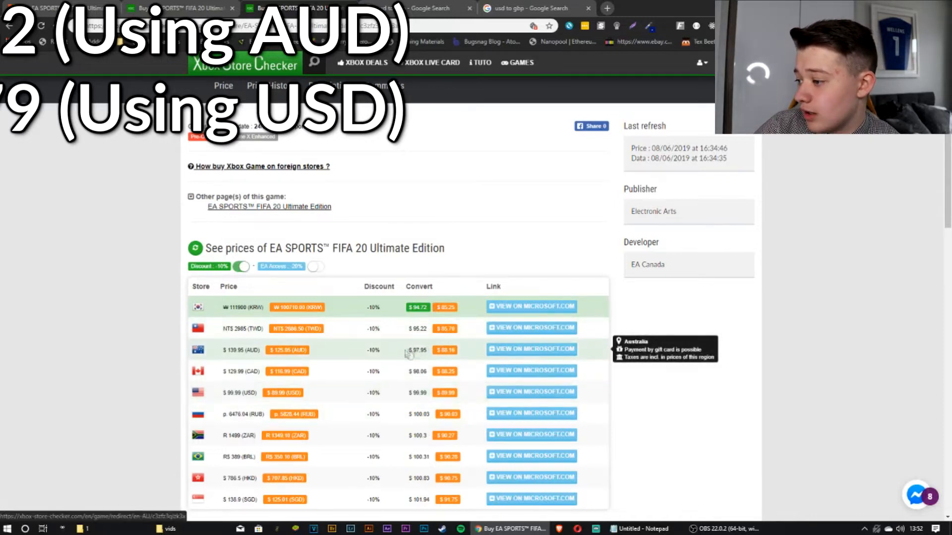
{"action": "mouse_move", "coordinate": [525, 310]}
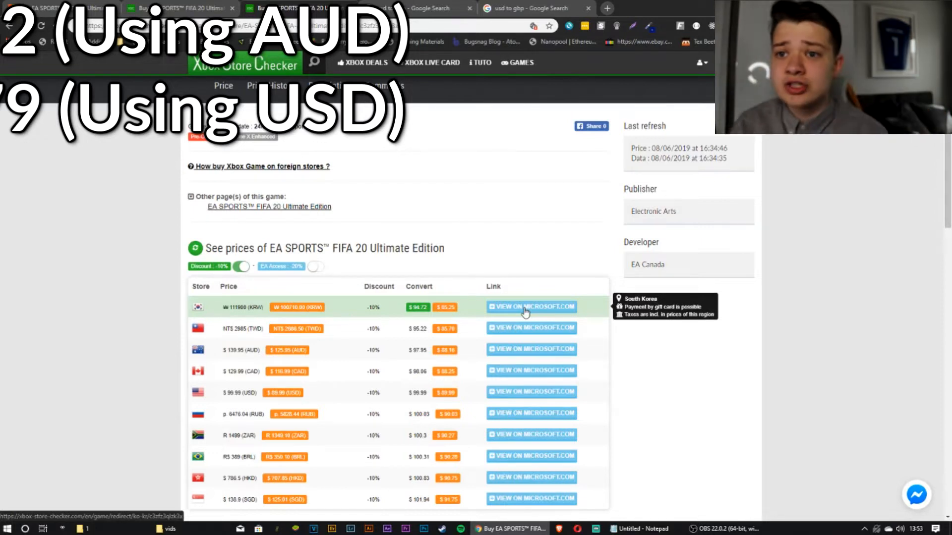
{"action": "mouse_move", "coordinate": [287, 349]}
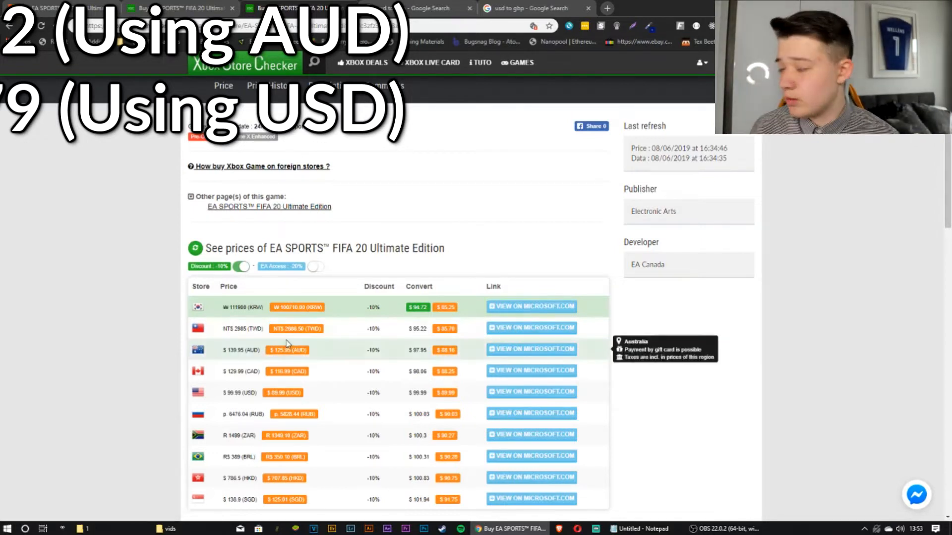
{"action": "mouse_move", "coordinate": [304, 306]}
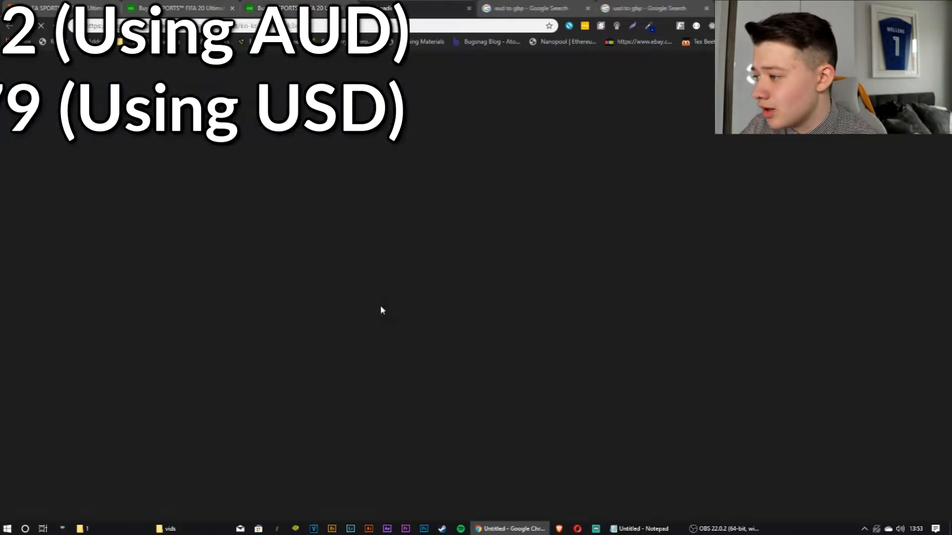
{"action": "left_click", "coordinate": [424, 8]}
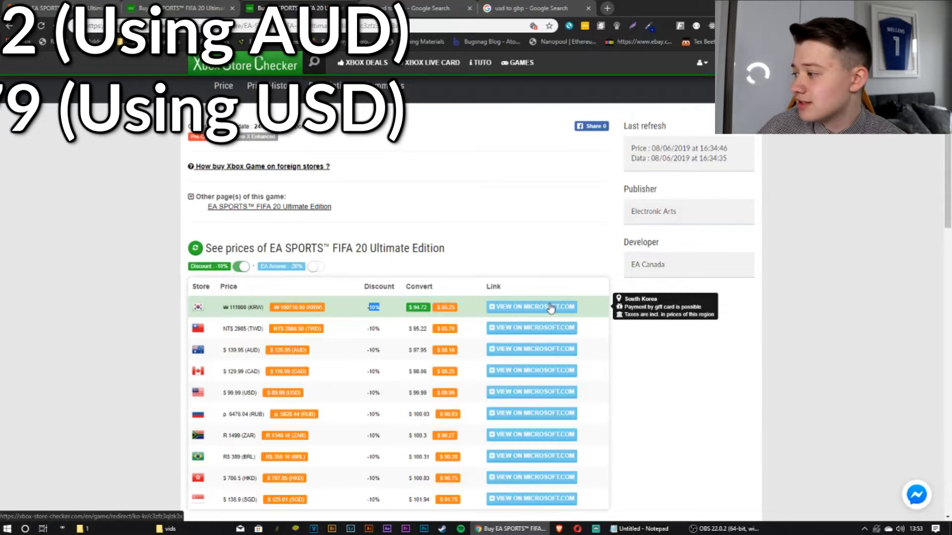
{"action": "mouse_move", "coordinate": [579, 365]}
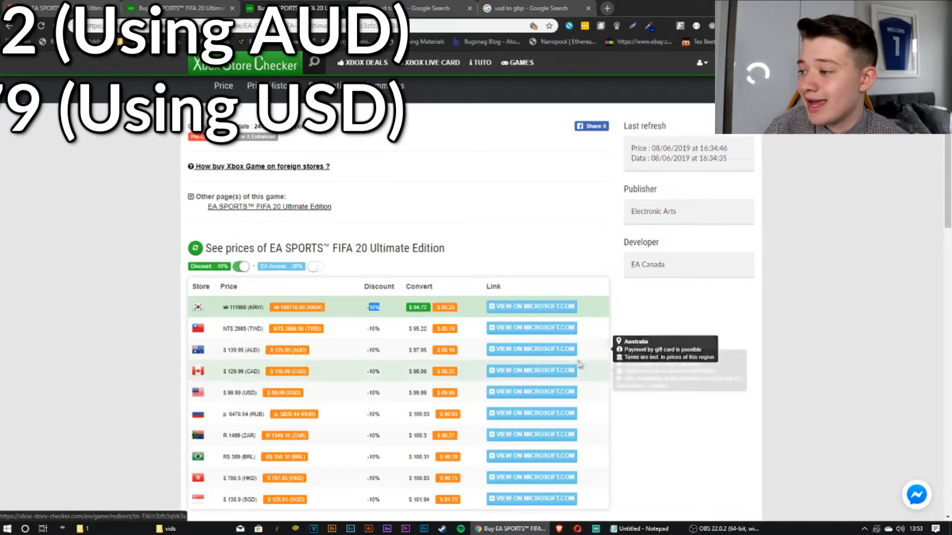
{"action": "mouse_move", "coordinate": [566, 392]}
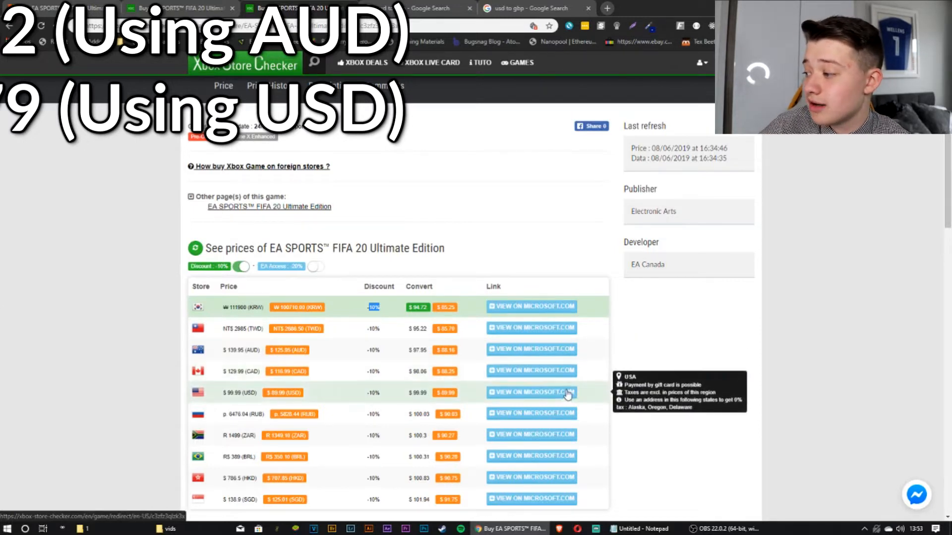
{"action": "mouse_move", "coordinate": [558, 371]}
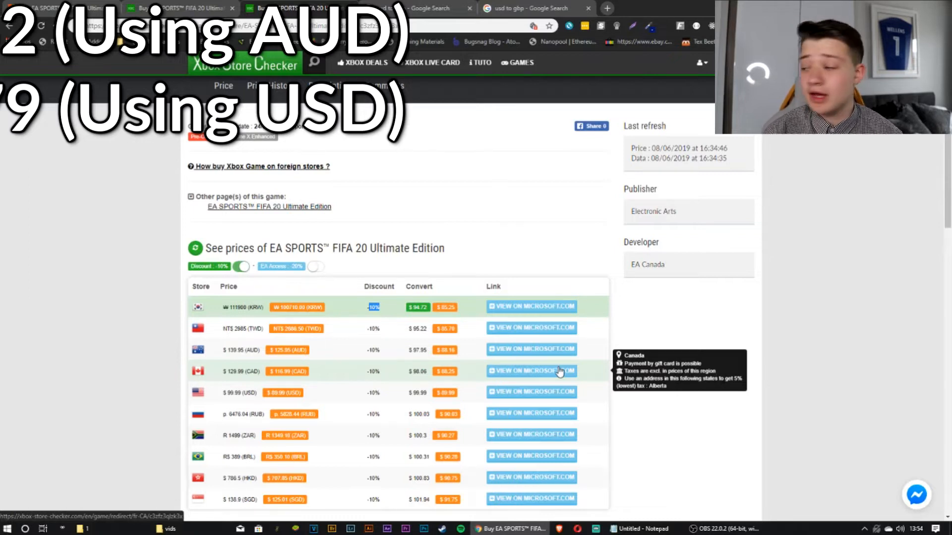
{"action": "mouse_move", "coordinate": [557, 400]}
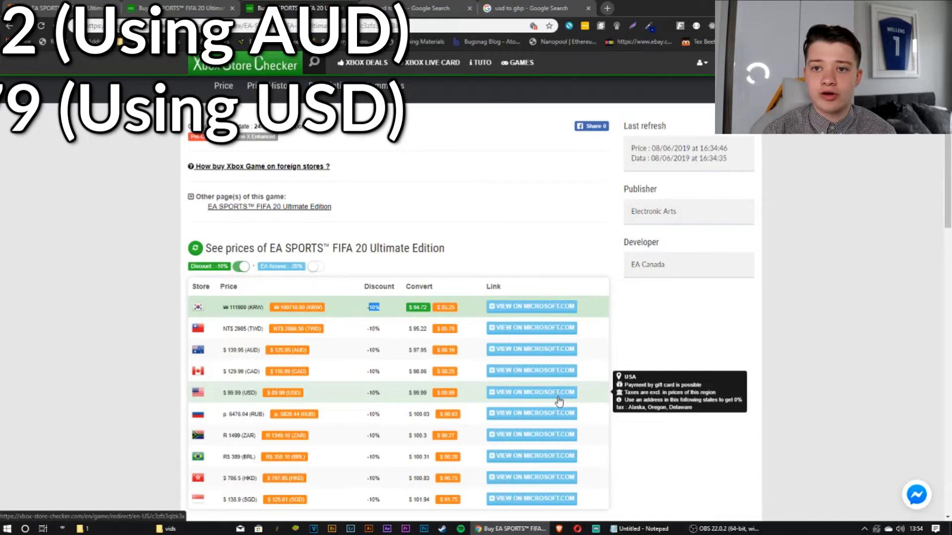
{"action": "mouse_move", "coordinate": [473, 355]}
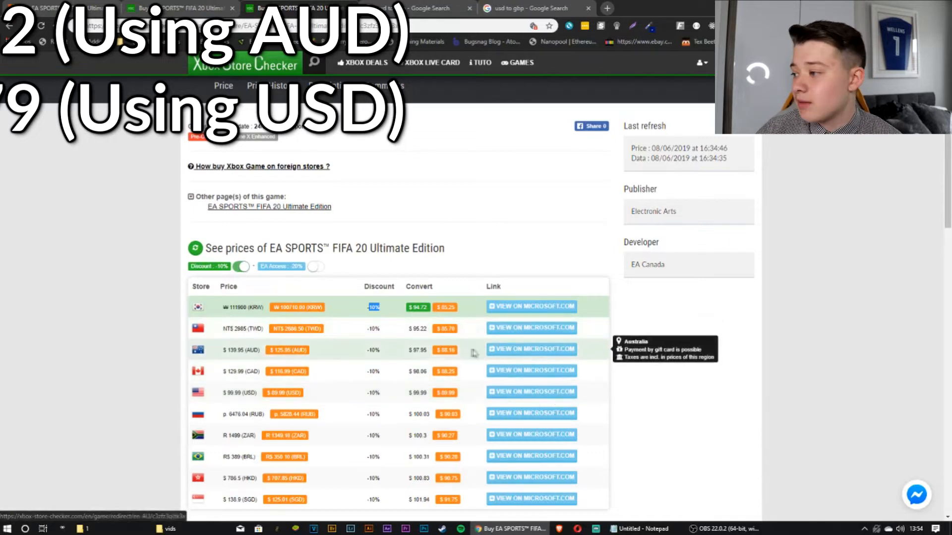
{"action": "mouse_move", "coordinate": [533, 354]}
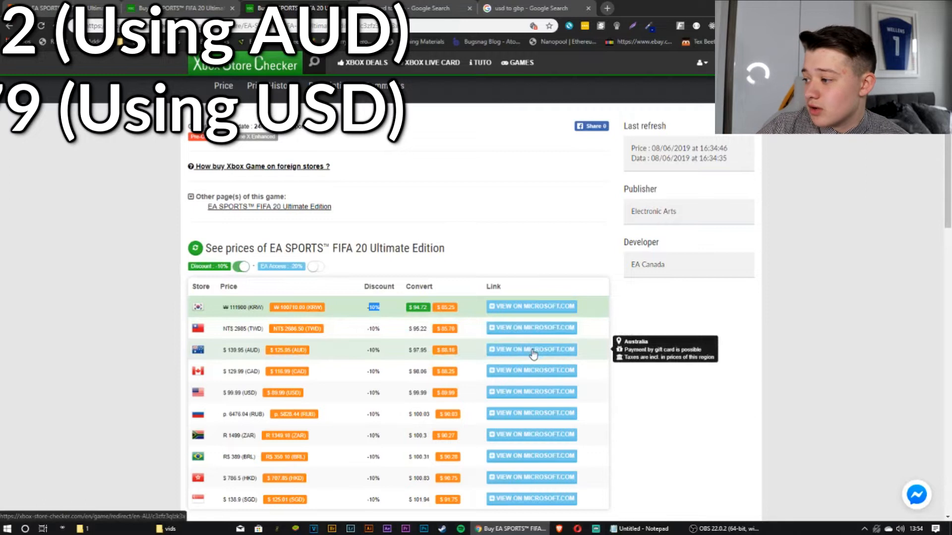
Open the Australian Ultimate Edition listing, stay in Australia - English, then view the AUD converter
{"action": "left_click", "coordinate": [531, 349]}
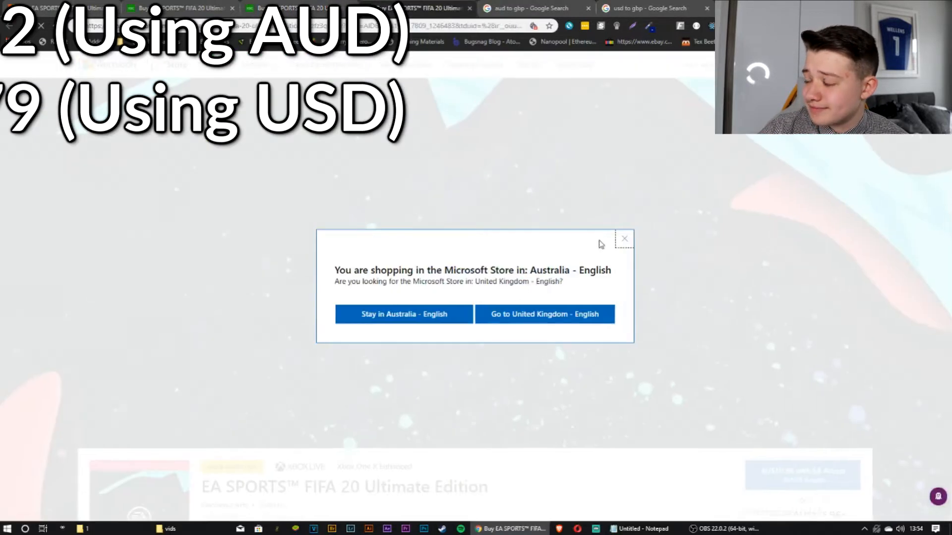
{"action": "left_click", "coordinate": [403, 314]}
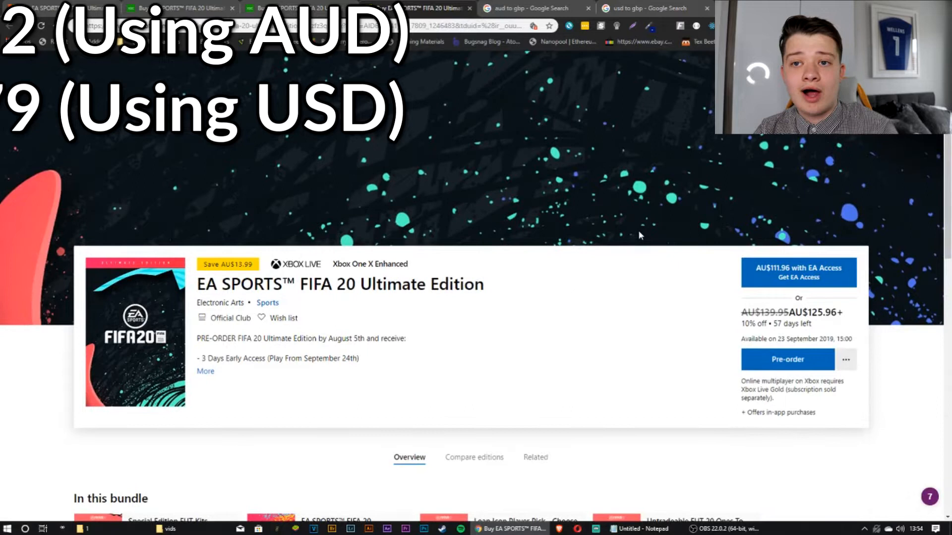
{"action": "mouse_move", "coordinate": [750, 282]}
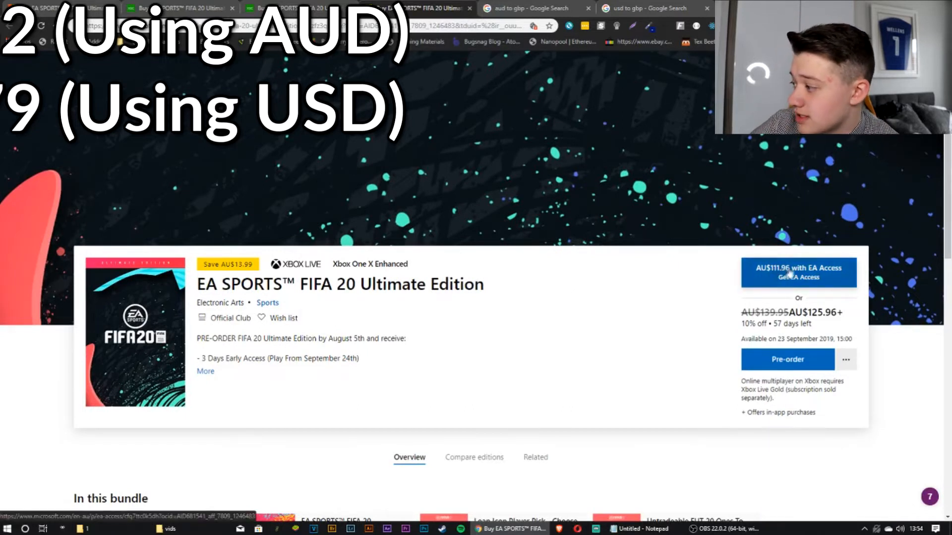
{"action": "left_click", "coordinate": [530, 8]}
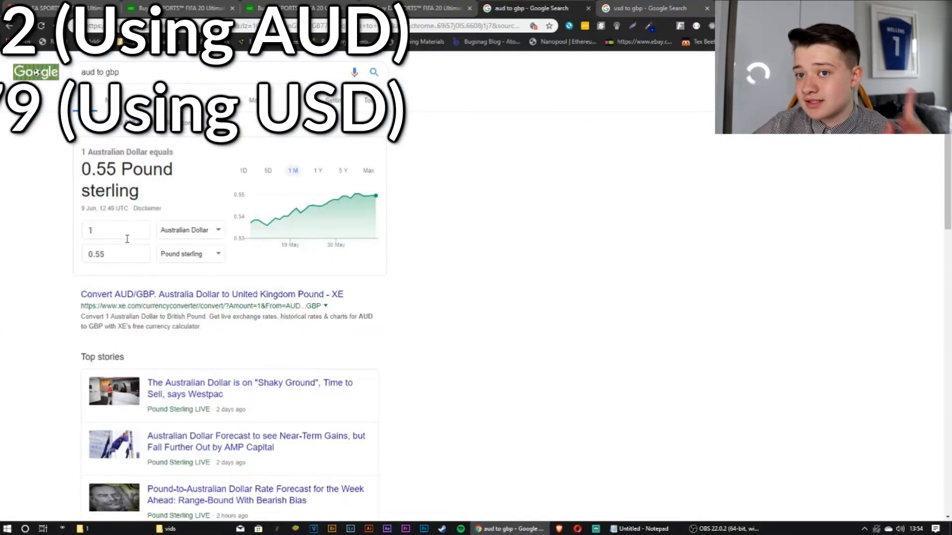
Convert AU$111.96 to £61.53 and calculate 61.53+2 in the omnibox
{"action": "type", "text": "11.96"}
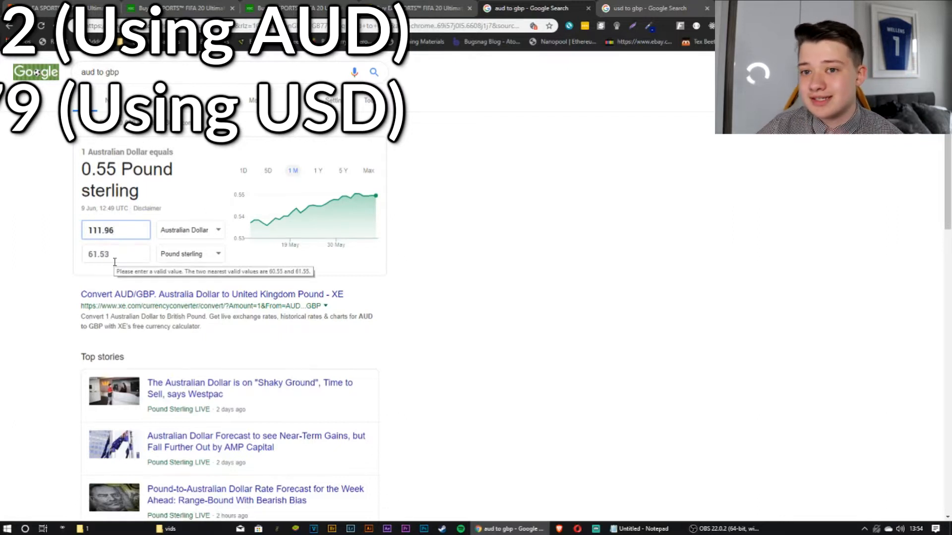
{"action": "triple_click", "coordinate": [115, 253]}
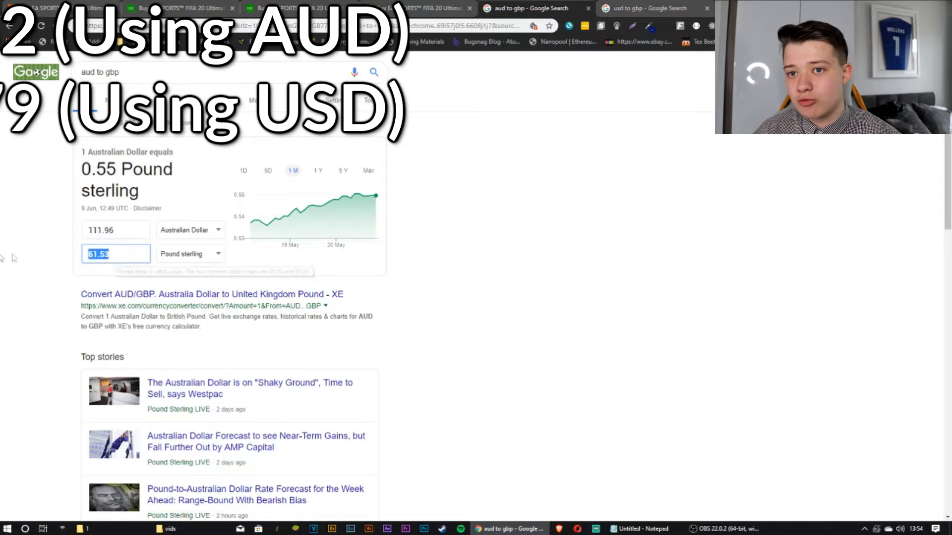
{"action": "mouse_move", "coordinate": [346, 197]}
{"action": "type", "text": "61.53+2"}
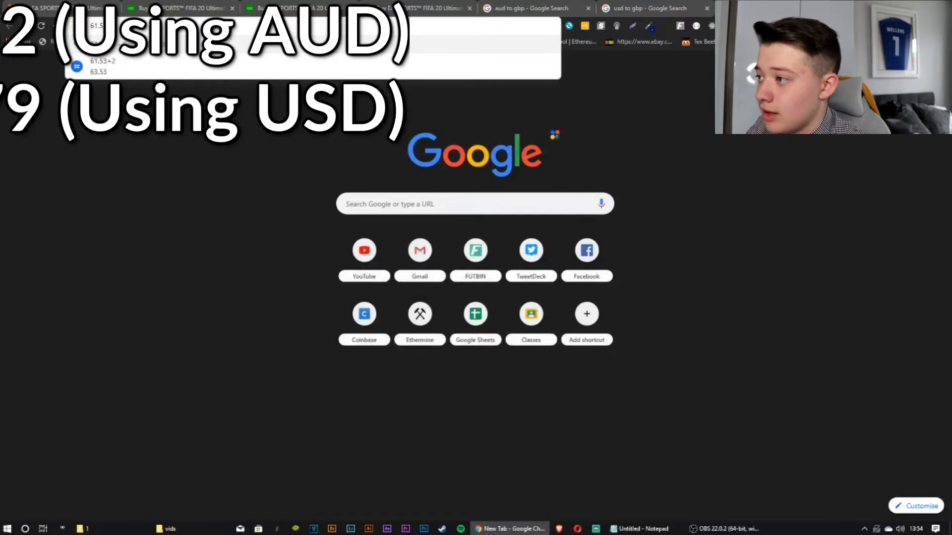
{"action": "key", "text": "Return"}
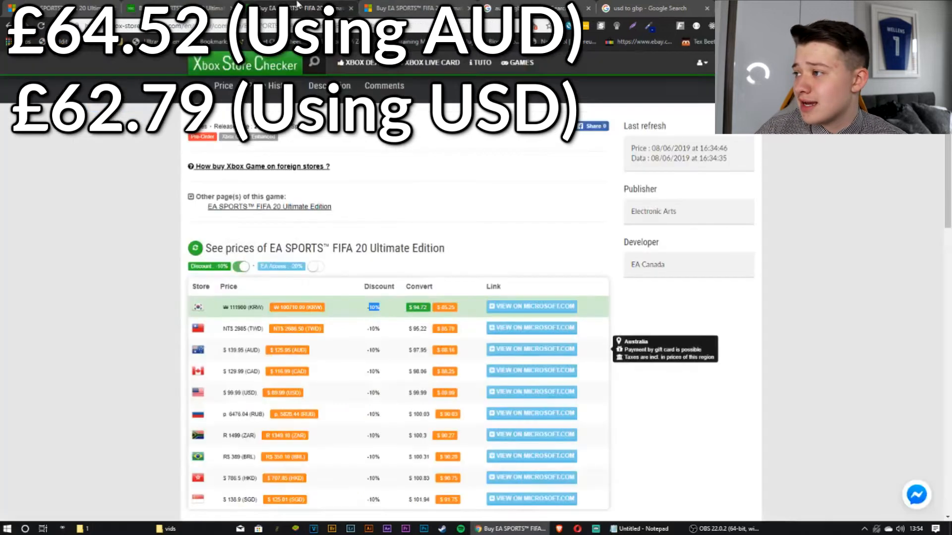
{"action": "mouse_move", "coordinate": [525, 416]}
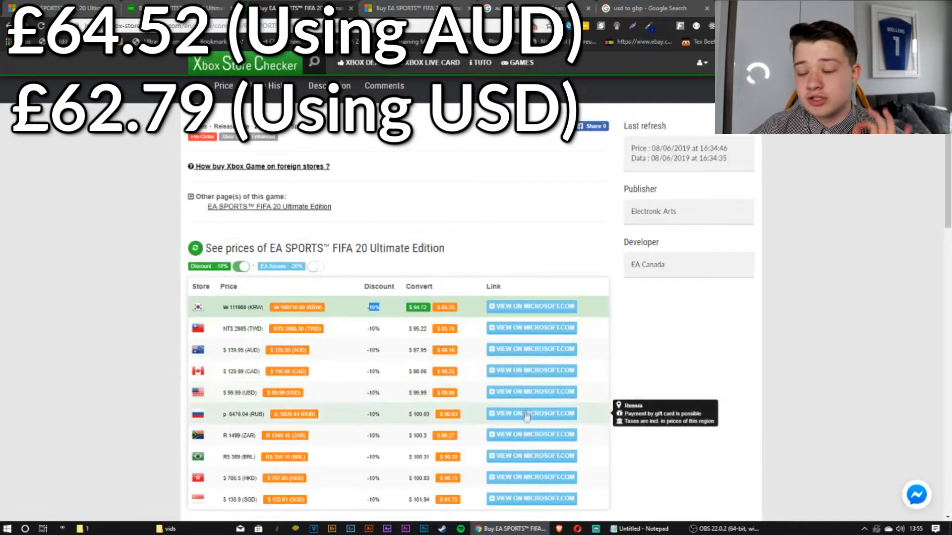
Check the regional prices and the 0.78 USD-to-GBP rate, then go to the US store page
{"action": "left_click", "coordinate": [531, 414]}
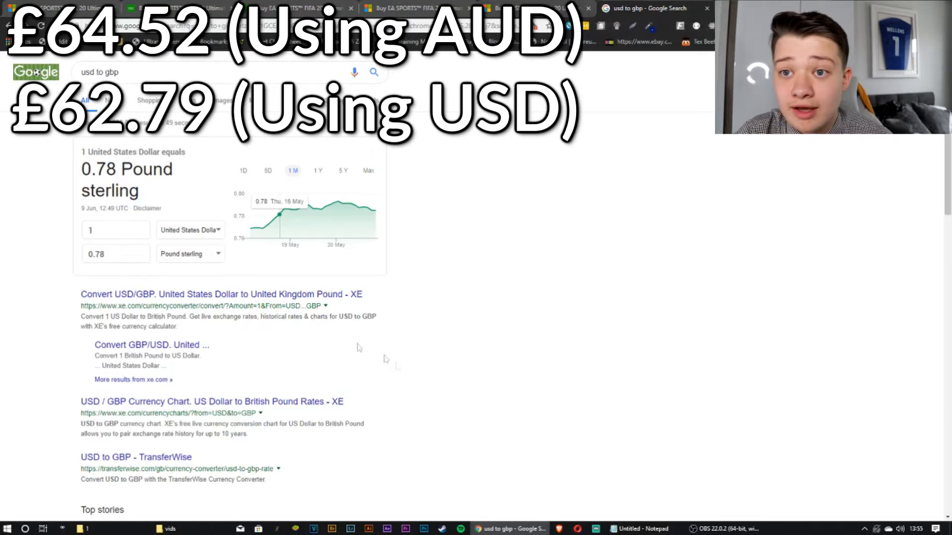
{"action": "left_click", "coordinate": [115, 230]}
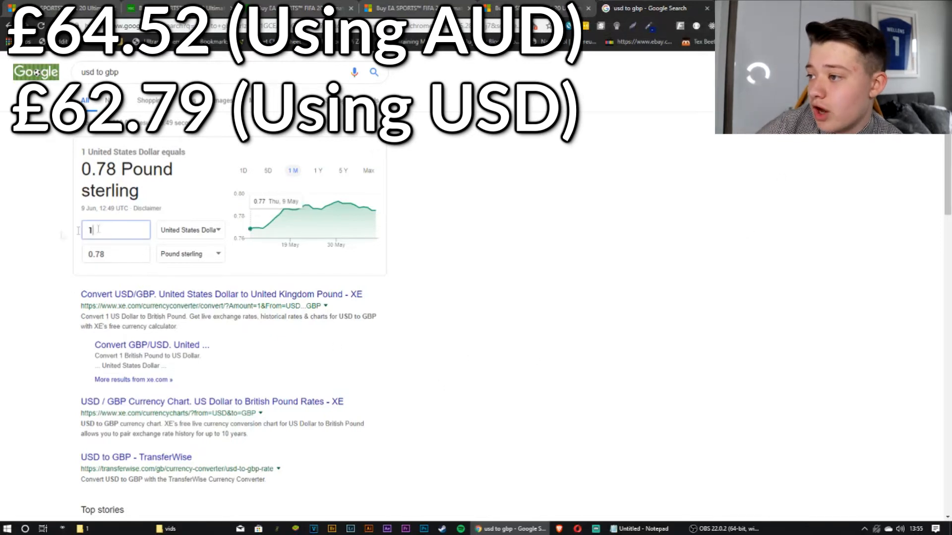
{"action": "left_click", "coordinate": [406, 8]}
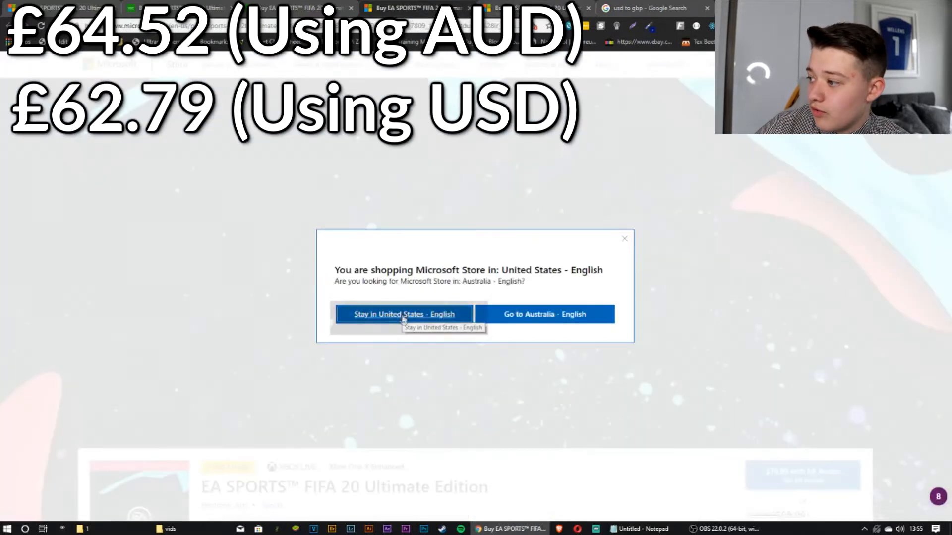
Stay in United States - English and scroll to the $89.99 / $79.99 EA Access price
{"action": "left_click", "coordinate": [404, 313]}
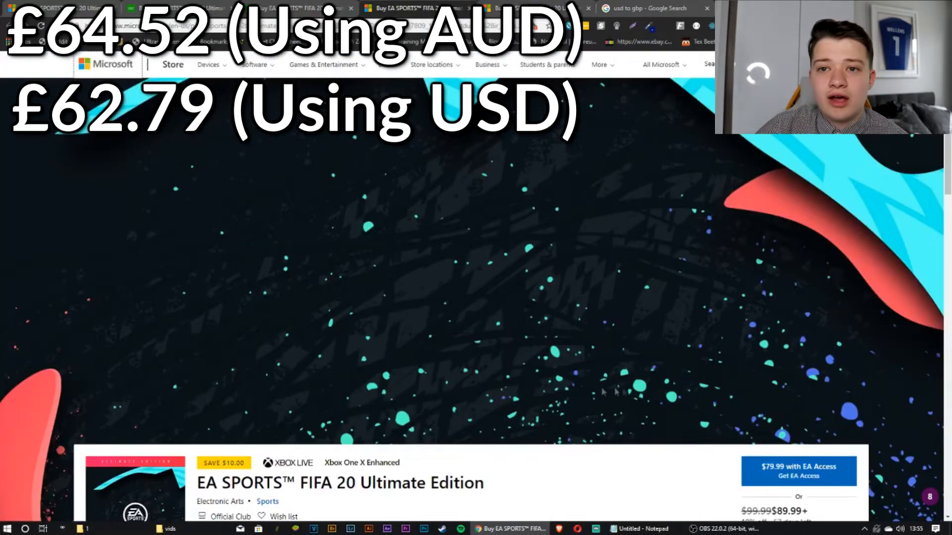
{"action": "scroll", "scroll_direction": "down", "scroll_amount": 3}
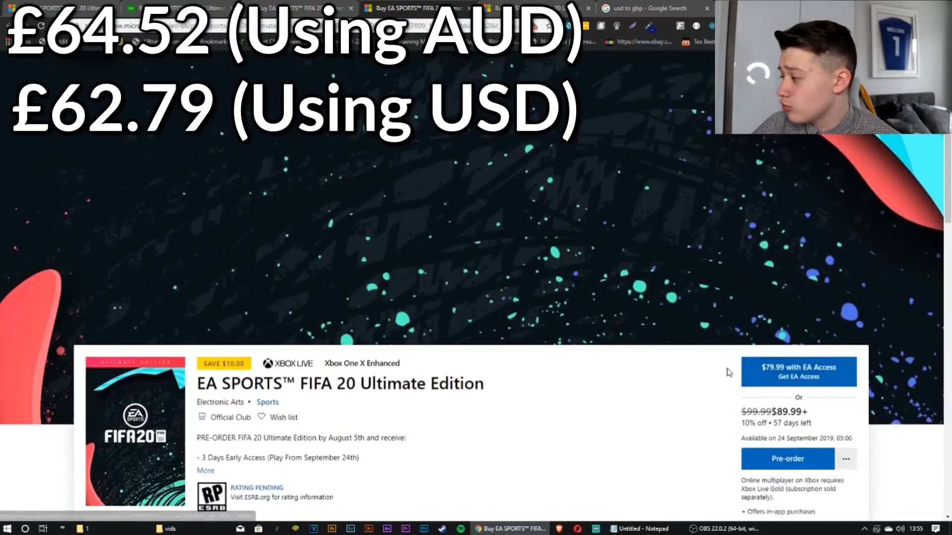
{"action": "double_click", "coordinate": [361, 362]}
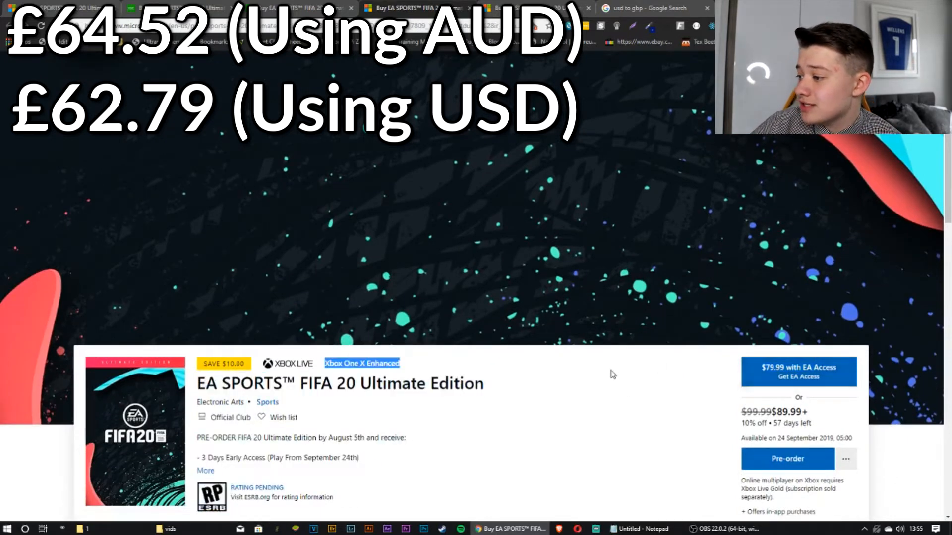
{"action": "scroll", "scroll_direction": "down", "scroll_amount": 3}
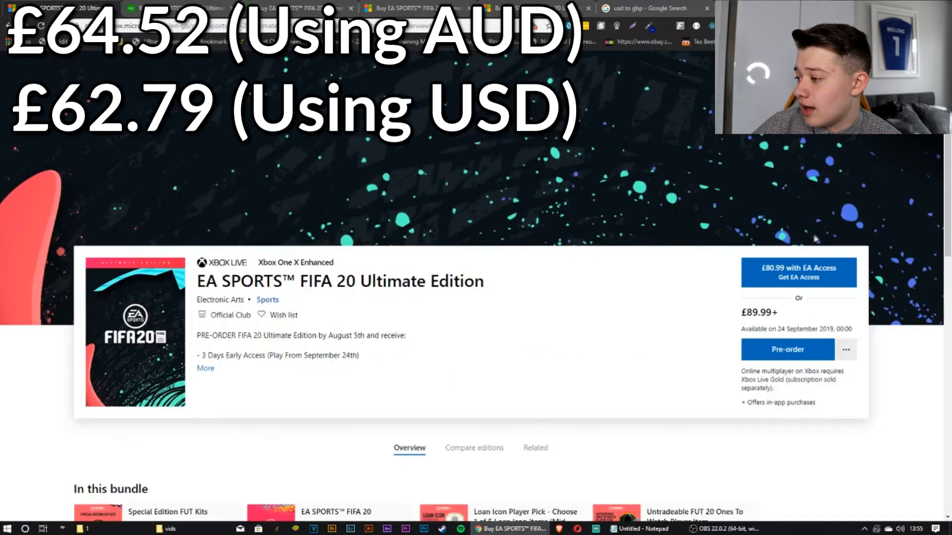
{"action": "scroll", "scroll_direction": "down", "scroll_amount": 3}
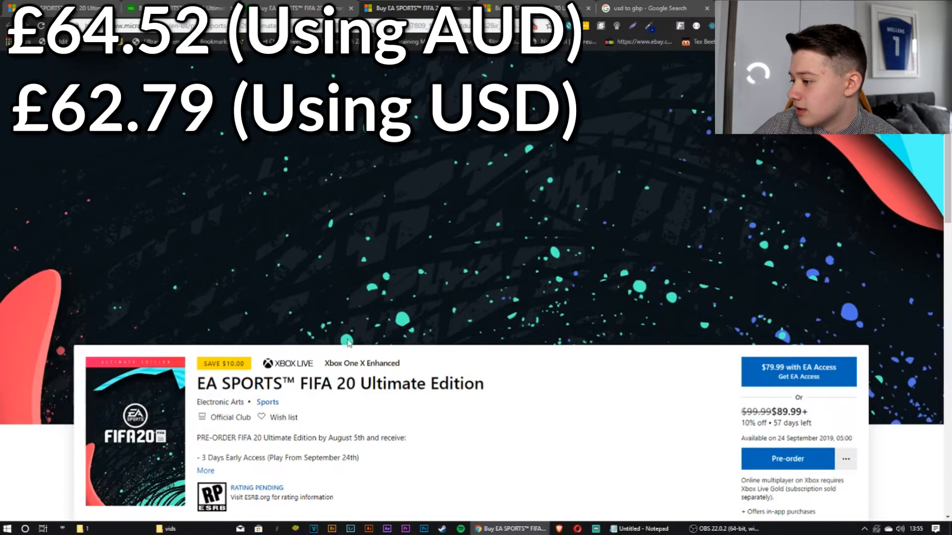
Enter 79.99 in the USD converter to get £62.79, then open the CDKeys gift card listing
{"action": "left_click", "coordinate": [646, 8]}
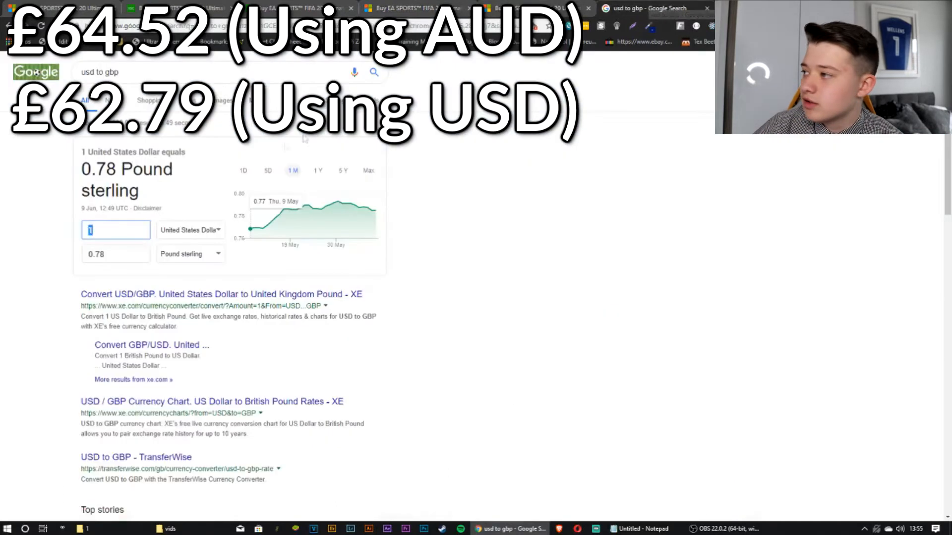
{"action": "type", "text": "7"}
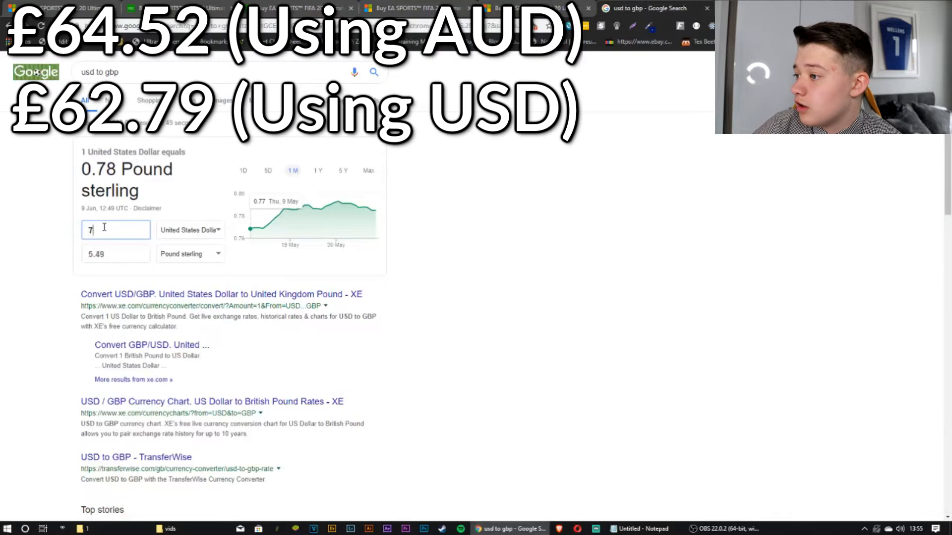
{"action": "type", "text": "9.99"}
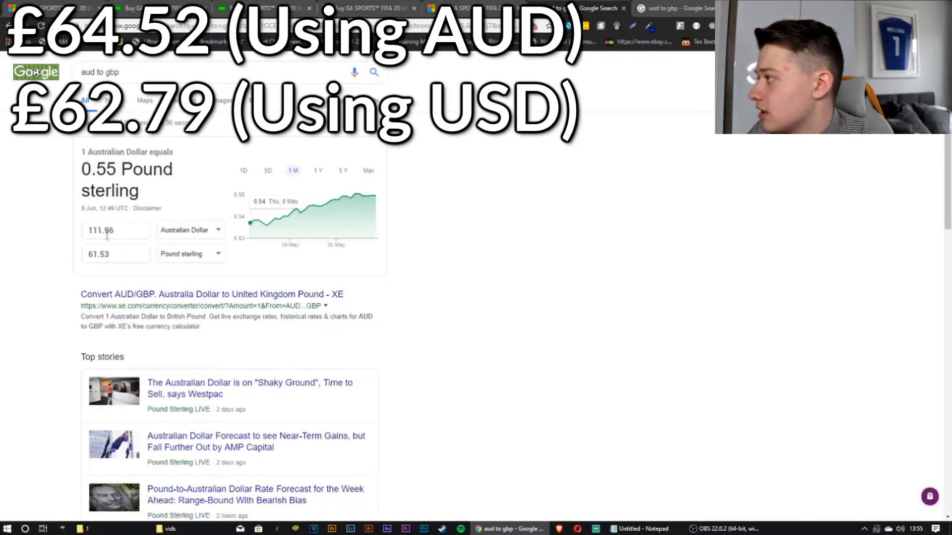
{"action": "mouse_move", "coordinate": [308, 206]}
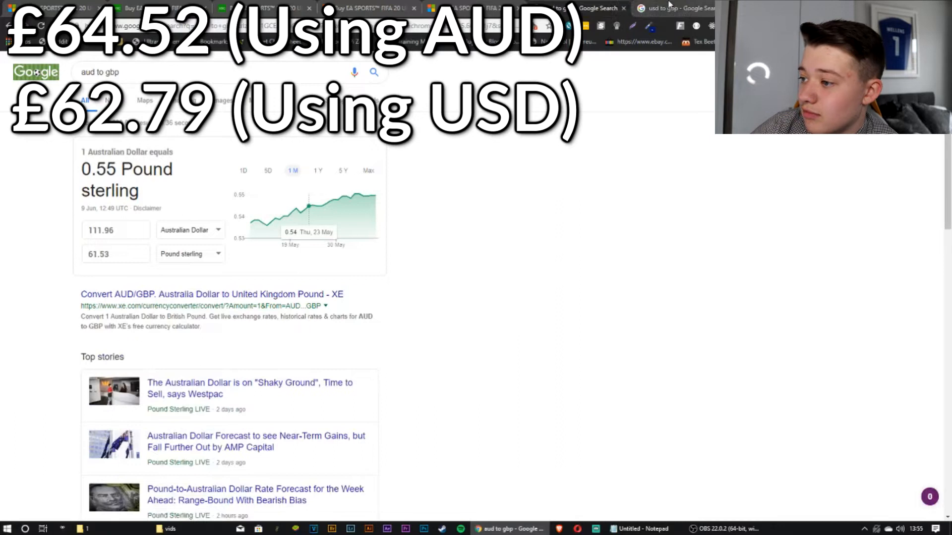
{"action": "left_click", "coordinate": [374, 72]}
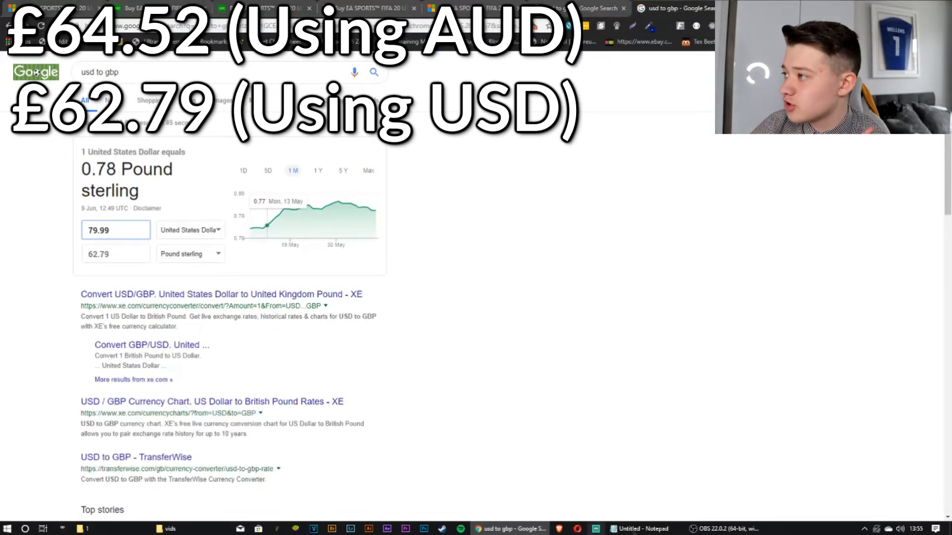
{"action": "left_click", "coordinate": [641, 529]}
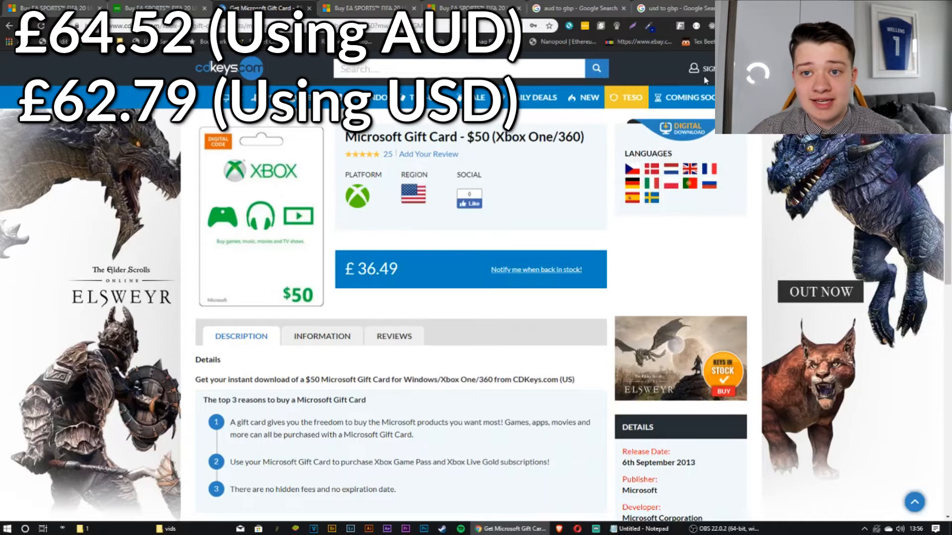
Review the £36.49 $50 gift card, then revisit the Australian store and dollar converter
{"action": "scroll", "scroll_direction": "down", "scroll_amount": 3}
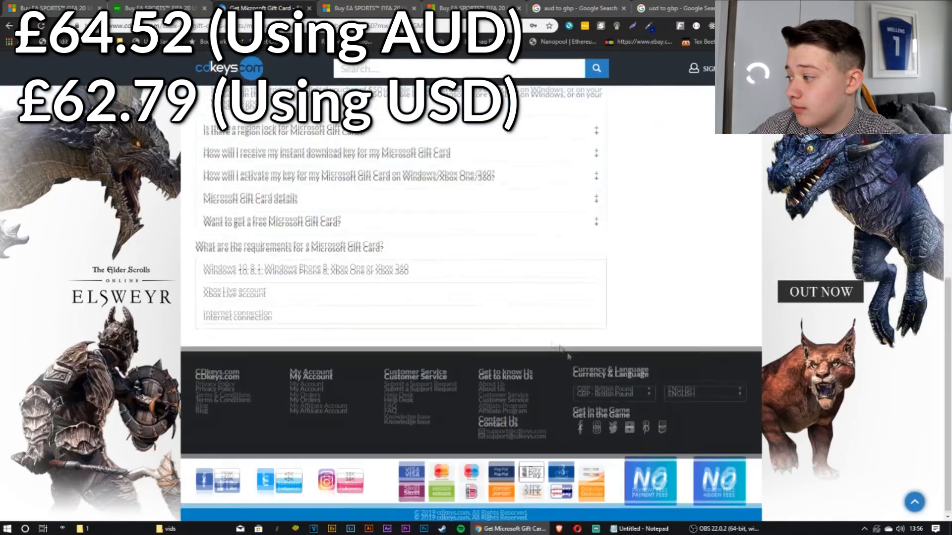
{"action": "scroll", "scroll_direction": "up", "scroll_amount": 3}
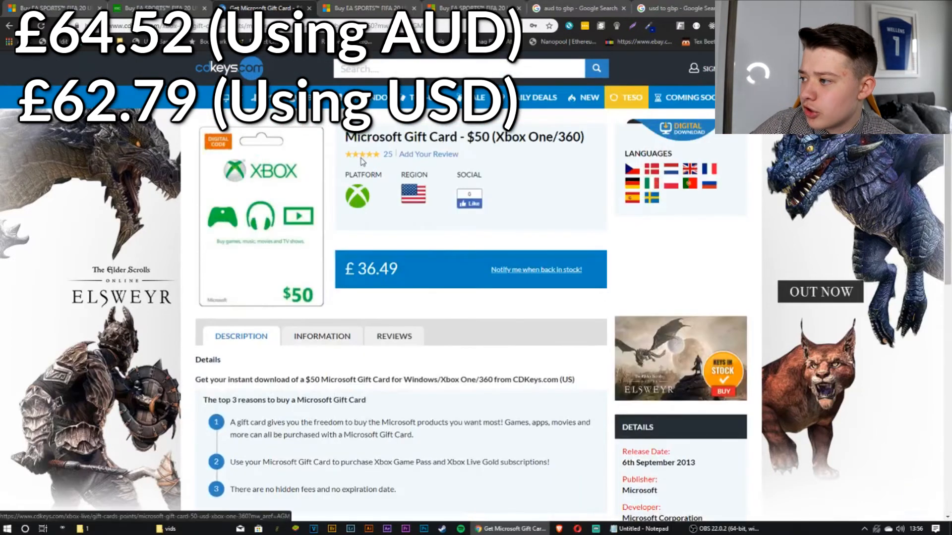
{"action": "left_click", "coordinate": [468, 8]}
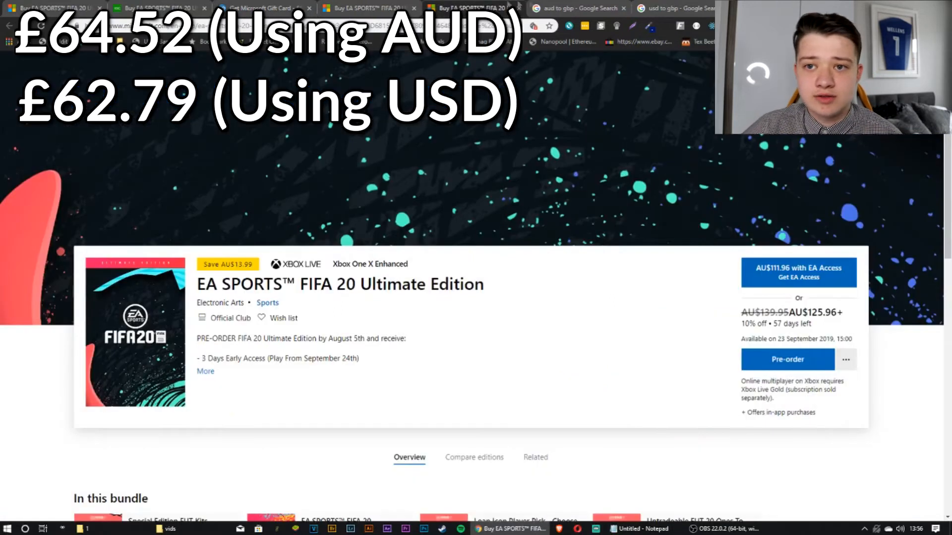
{"action": "left_click", "coordinate": [263, 8]}
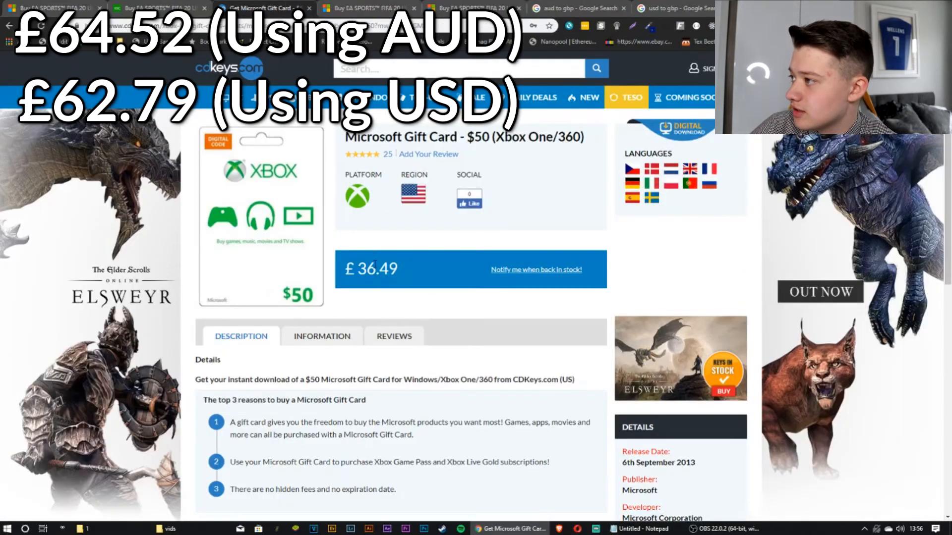
{"action": "left_click", "coordinate": [667, 8]}
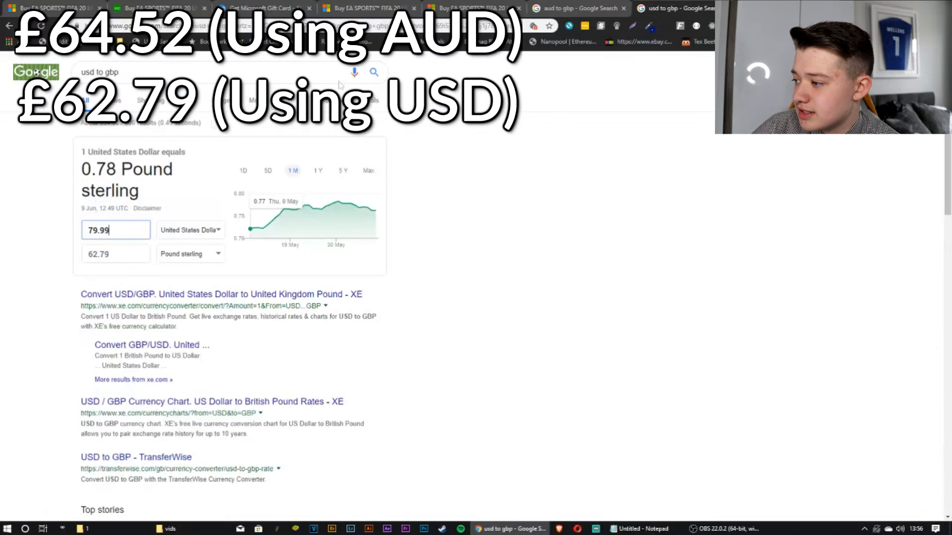
{"action": "double_click", "coordinate": [97, 254]}
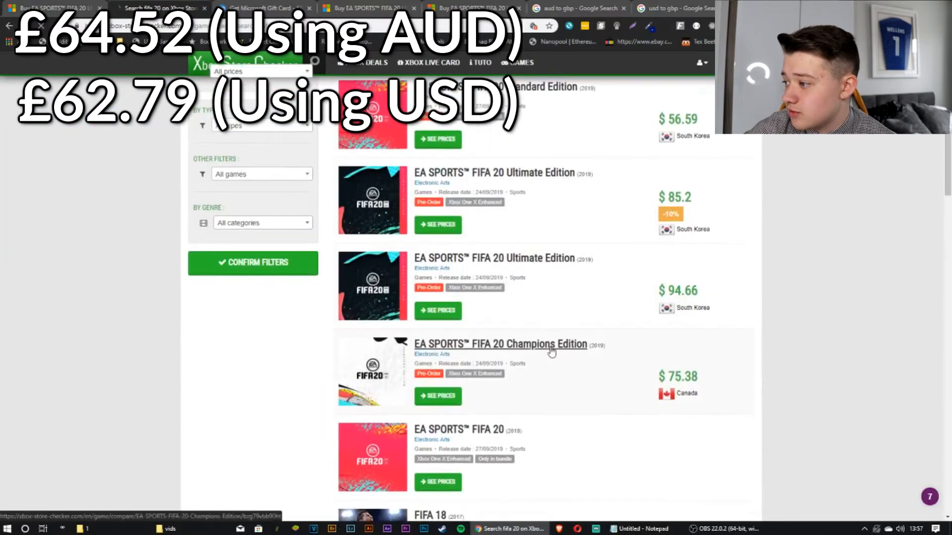
{"action": "mouse_move", "coordinate": [538, 352]}
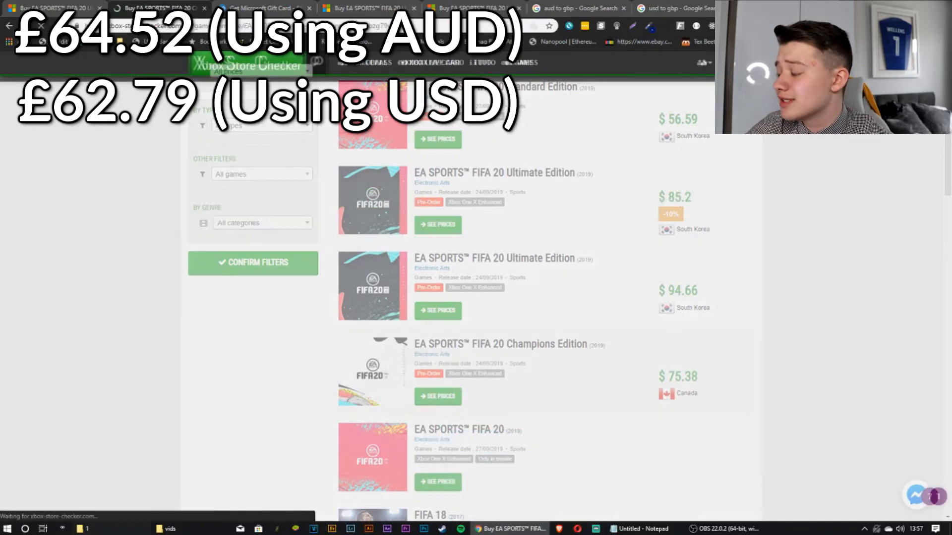
Browse Champions Edition regional price pages 1–2 and open the USA store link in a new tab
{"action": "left_click", "coordinate": [438, 397]}
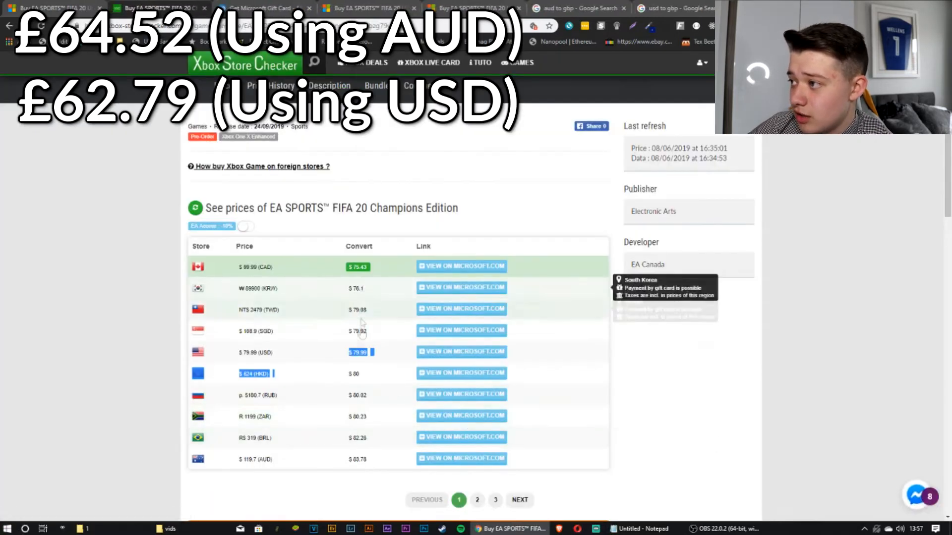
{"action": "left_click", "coordinate": [477, 499]}
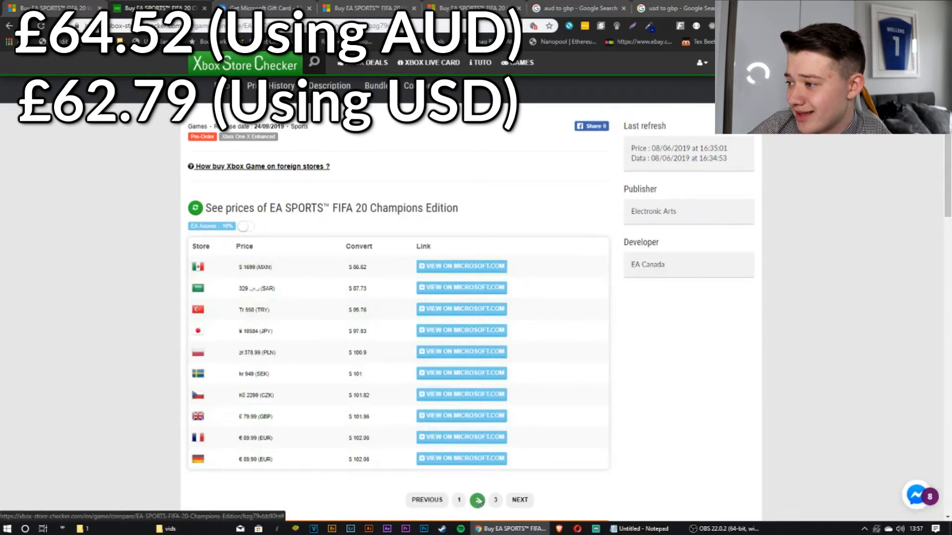
{"action": "mouse_move", "coordinate": [370, 418]}
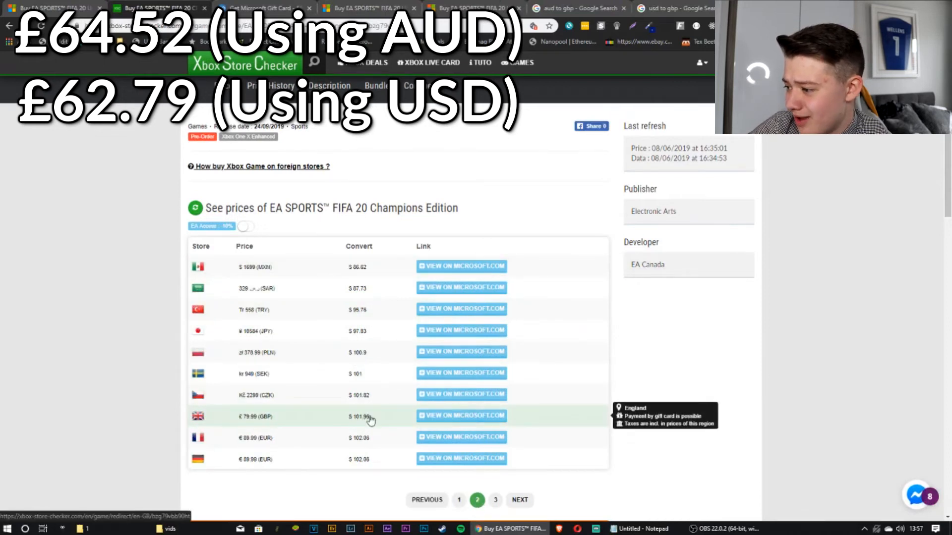
{"action": "mouse_move", "coordinate": [457, 500]}
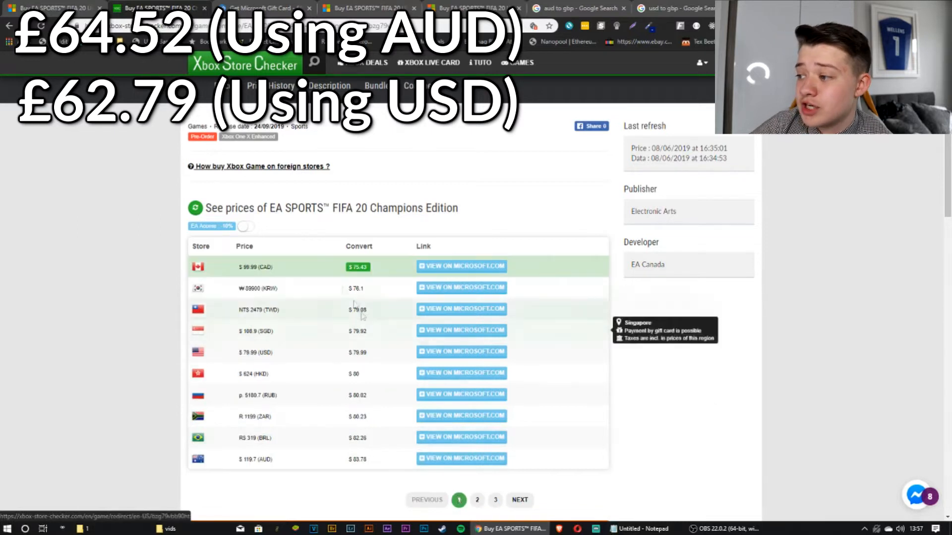
{"action": "mouse_move", "coordinate": [349, 276]}
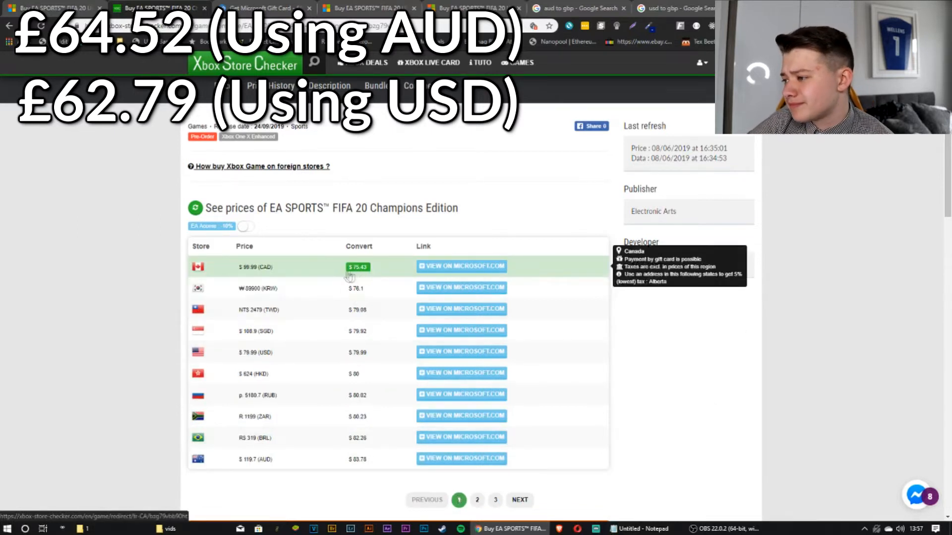
{"action": "mouse_move", "coordinate": [440, 360]}
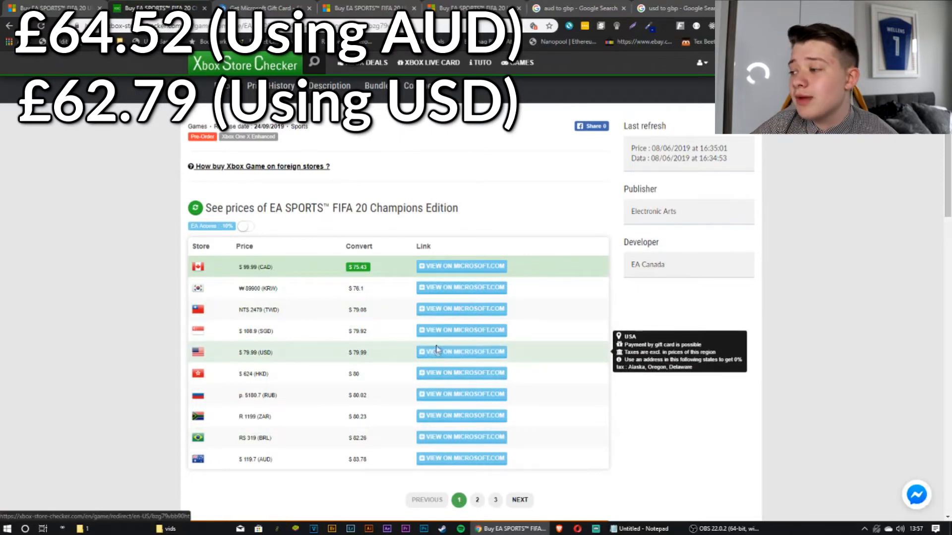
{"action": "right_click", "coordinate": [460, 352]}
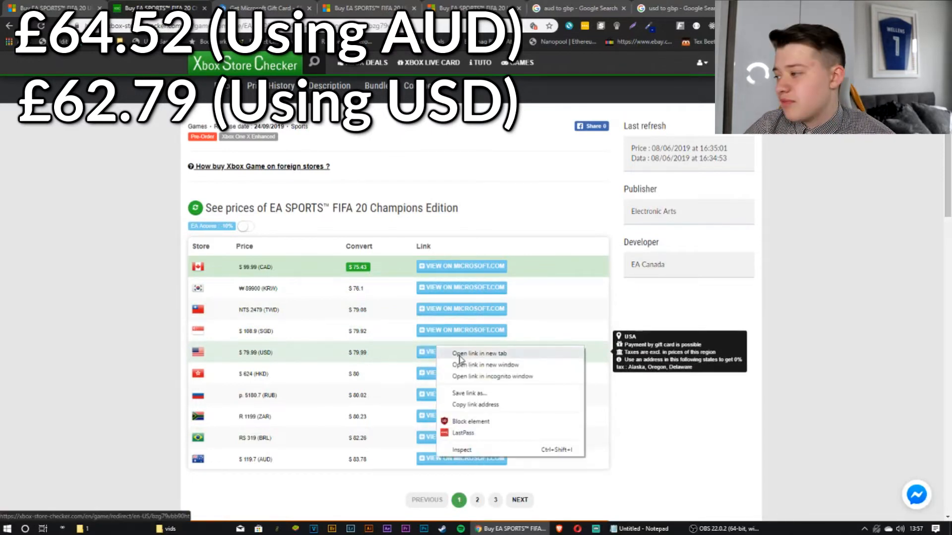
{"action": "left_click", "coordinate": [479, 353]}
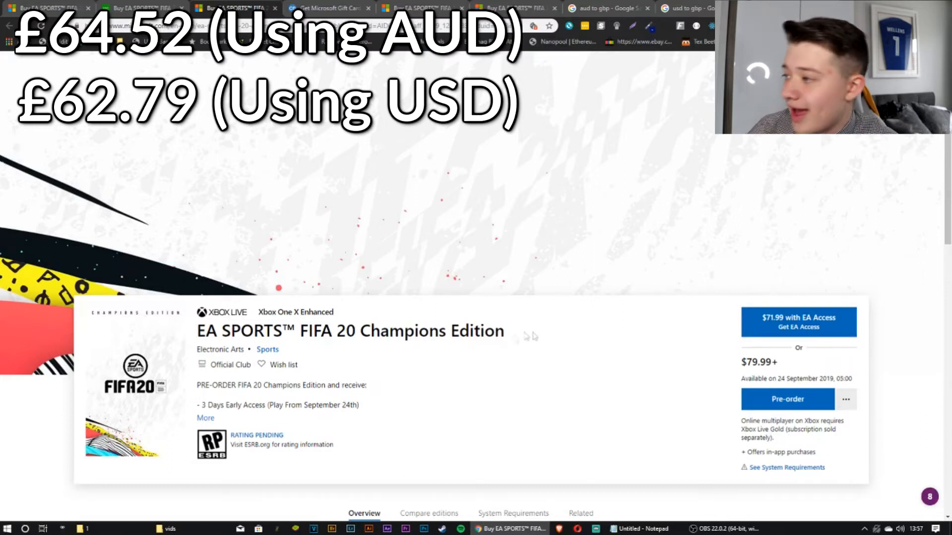
{"action": "mouse_move", "coordinate": [589, 458]}
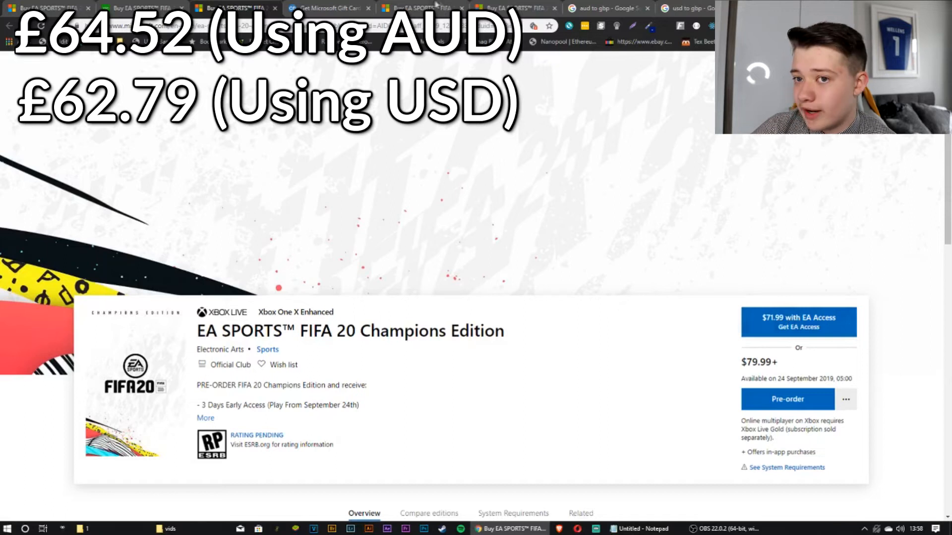
Return to the USD to GBP converter, now showing $46.49 as £36.49
{"action": "left_click", "coordinate": [686, 8]}
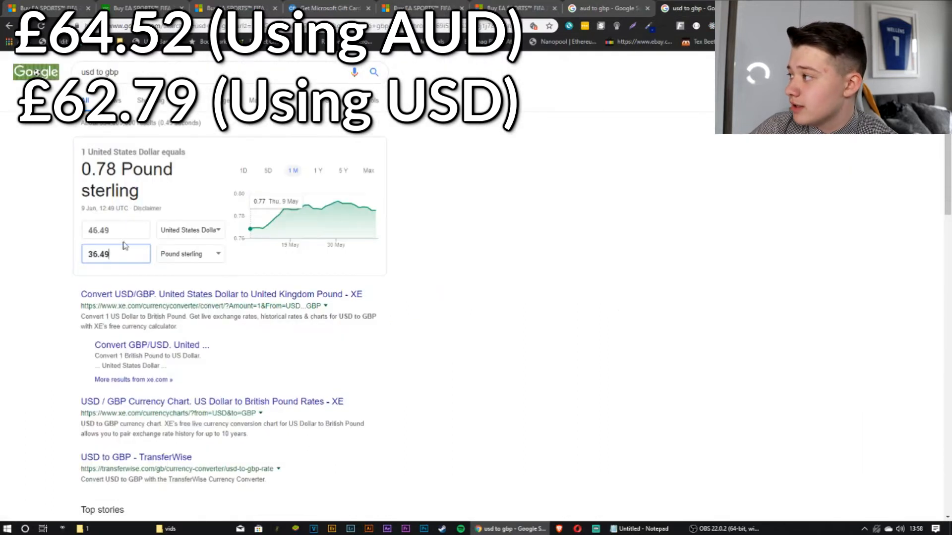
Check the CDKeys $50 card tab, then convert $71.99 in Google's USD-to-GBP converter
{"action": "left_click", "coordinate": [327, 8]}
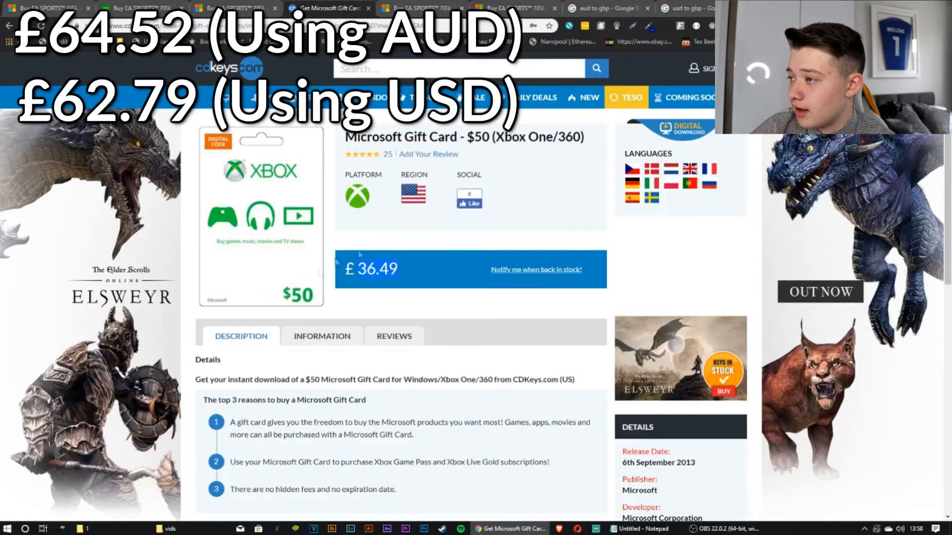
{"action": "left_click", "coordinate": [686, 8]}
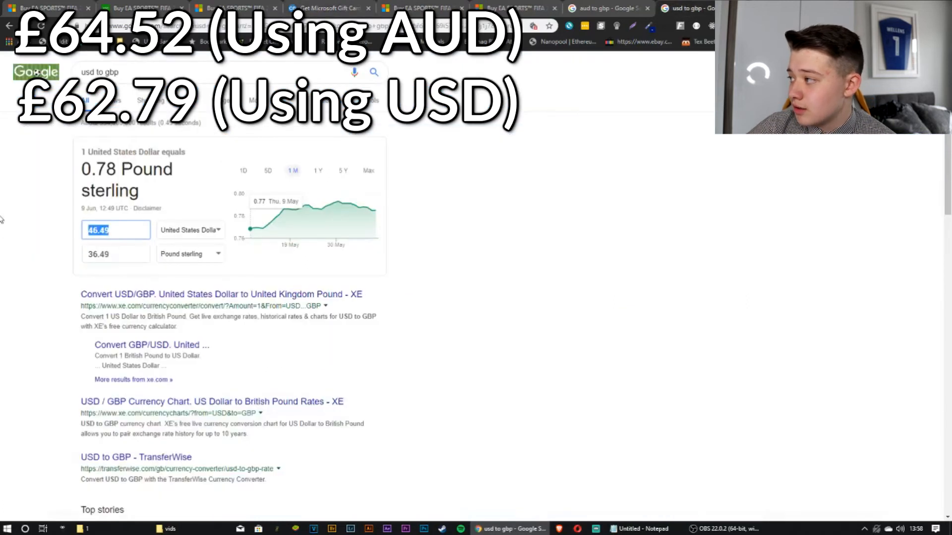
{"action": "type", "text": "71.99"}
{"action": "left_click", "coordinate": [219, 72]}
{"action": "type", "text": "61.53+2.99"}
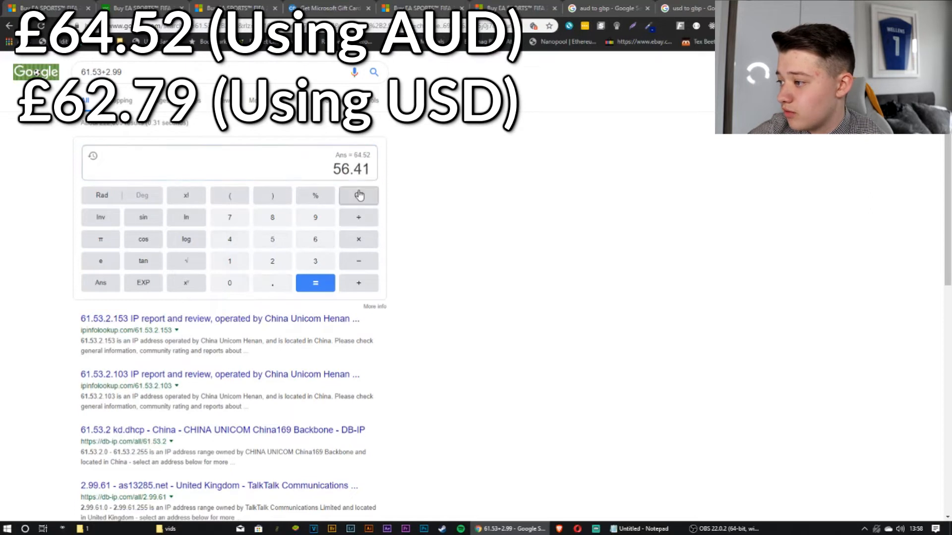
Clear the calculator, look up the CDKeys $25 card at £18.99, and total 2.99 + 36.49 + 18.99
{"action": "left_click", "coordinate": [358, 195]}
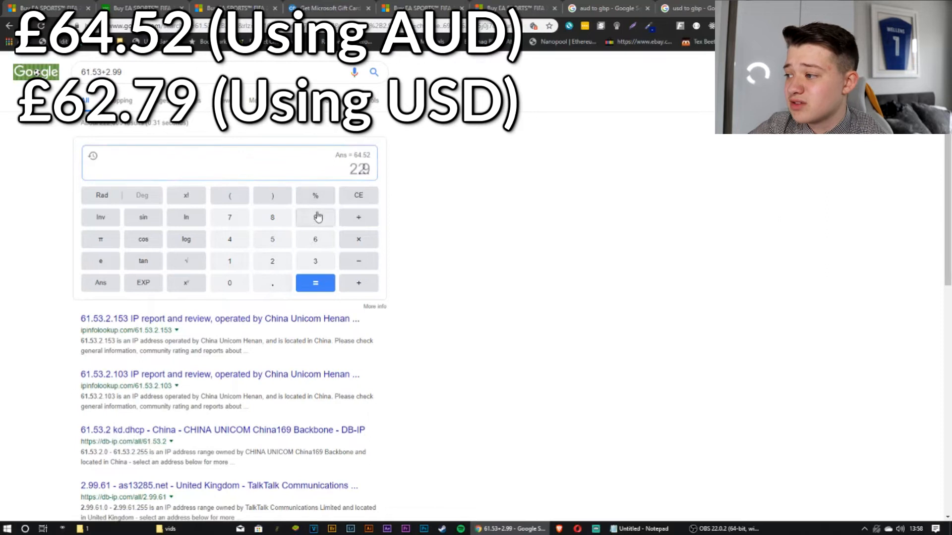
{"action": "left_click", "coordinate": [330, 8]}
{"action": "type", "text": "9 + 36.49"}
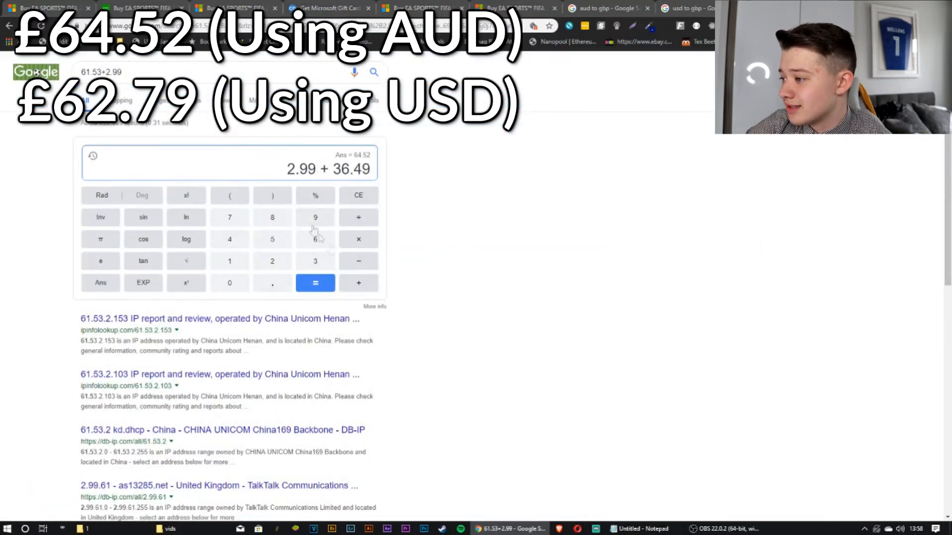
{"action": "left_click", "coordinate": [358, 283]}
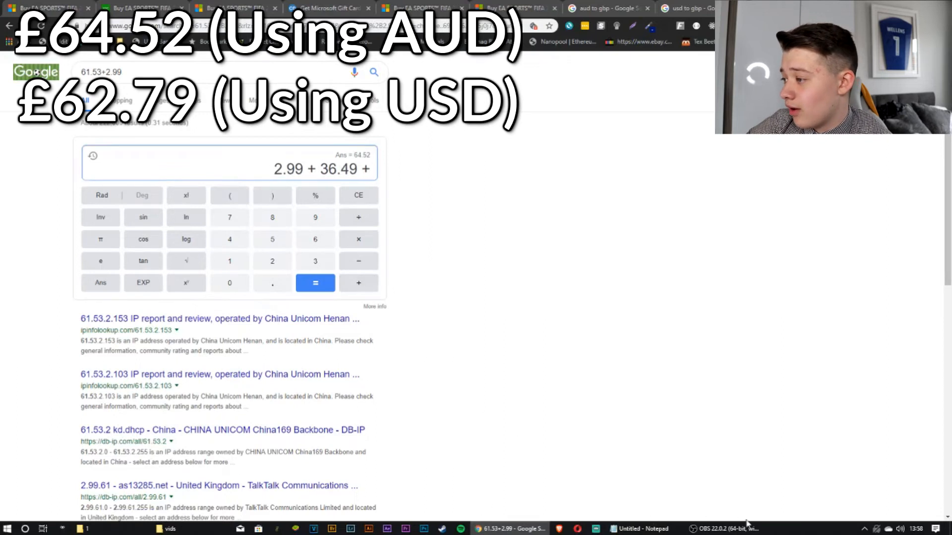
{"action": "left_click", "coordinate": [641, 528]}
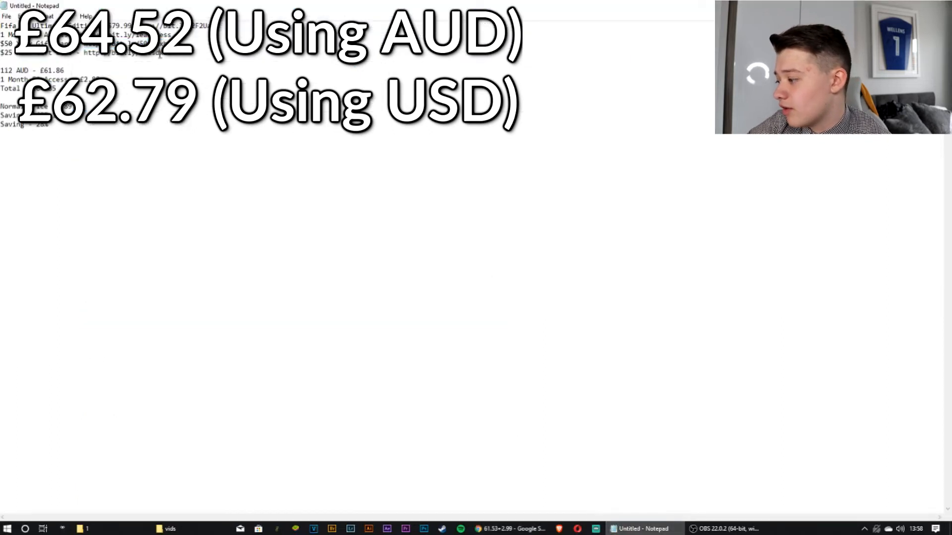
{"action": "right_click", "coordinate": [122, 53]}
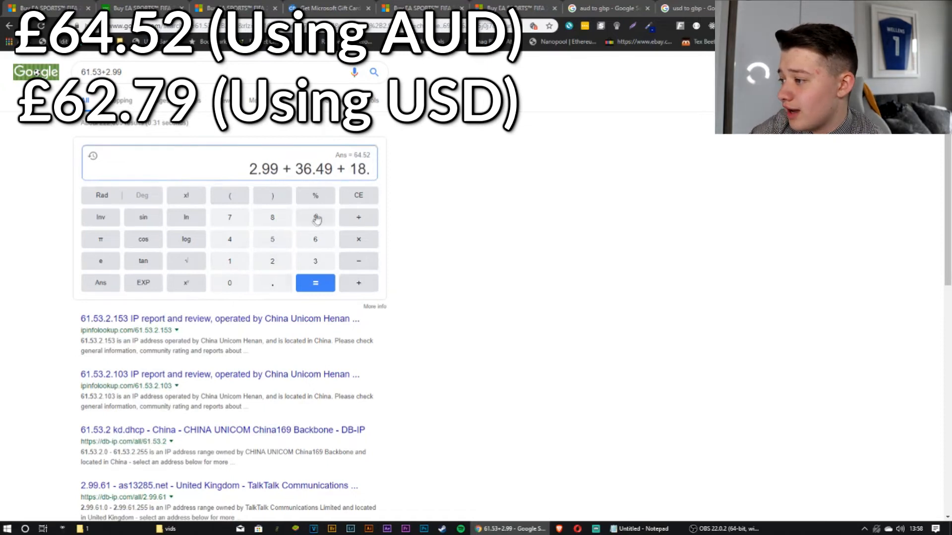
{"action": "left_click", "coordinate": [315, 283]}
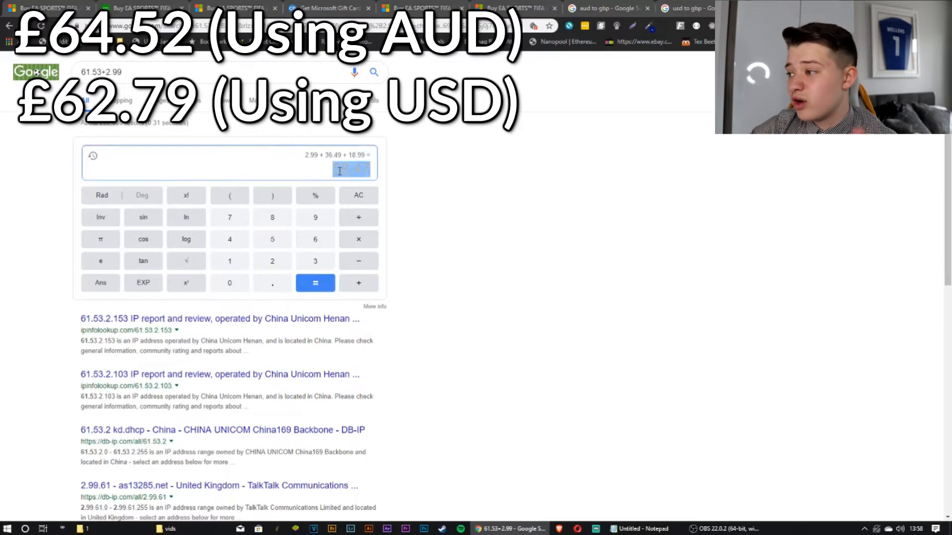
{"action": "left_click", "coordinate": [316, 283]}
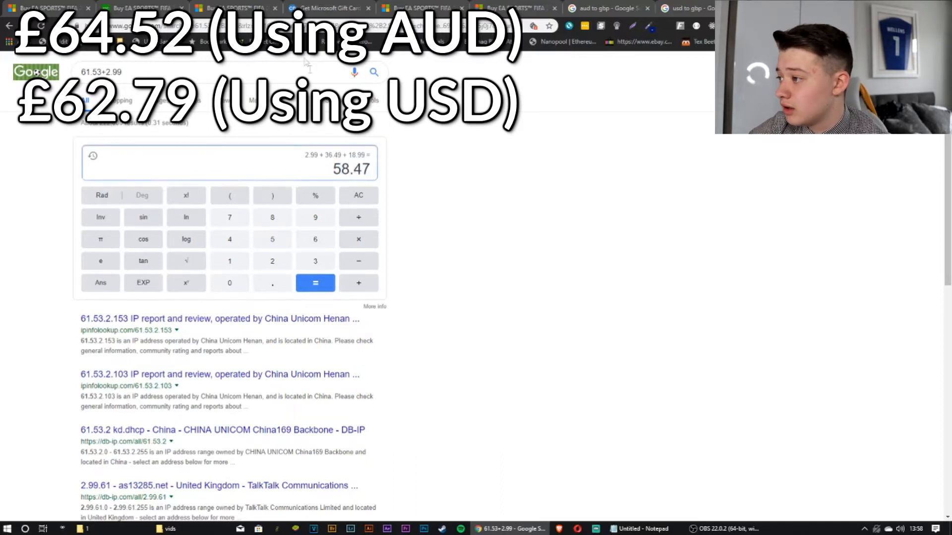
{"action": "left_click", "coordinate": [327, 8]}
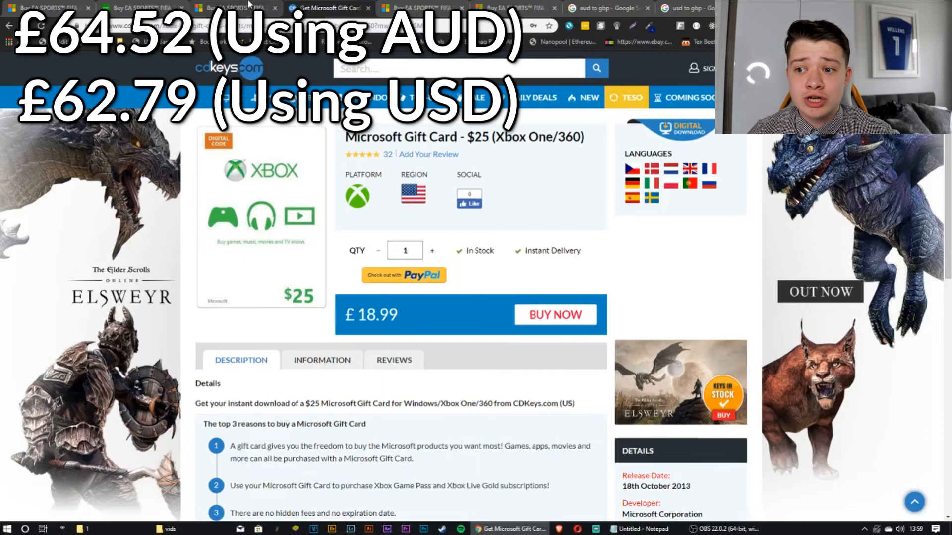
{"action": "mouse_move", "coordinate": [309, 64]}
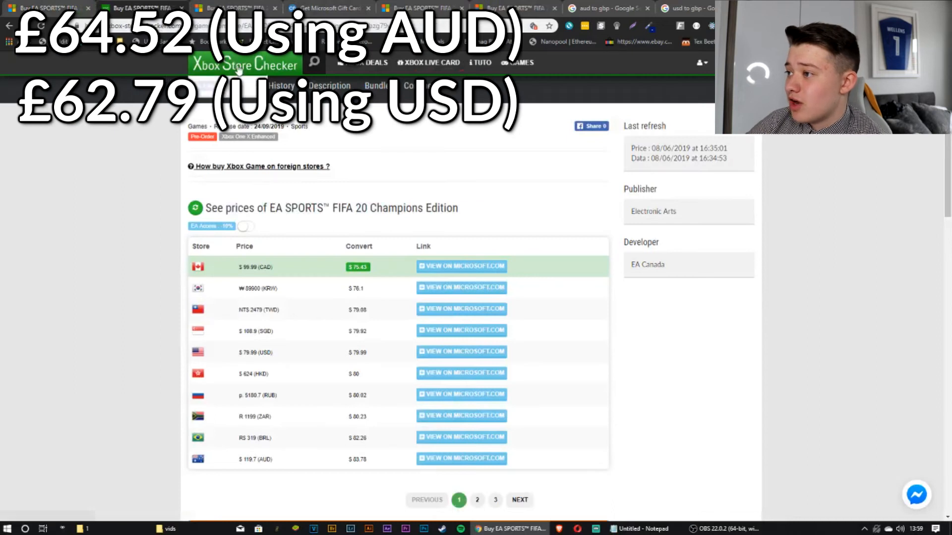
Search 'fifa points', open FIFA Points 12,000, and browse its price pages 2 and 1
{"action": "left_click", "coordinate": [245, 64]}
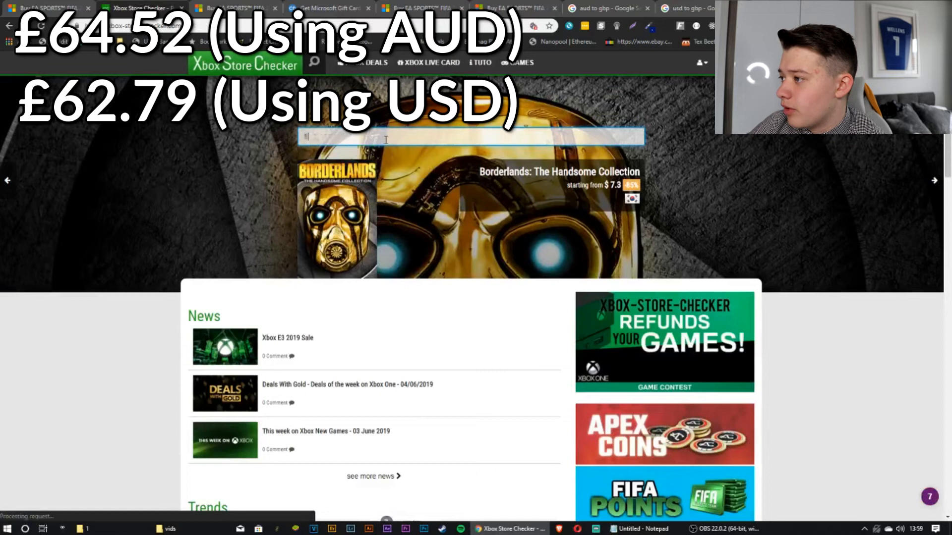
{"action": "type", "text": "fifa points"}
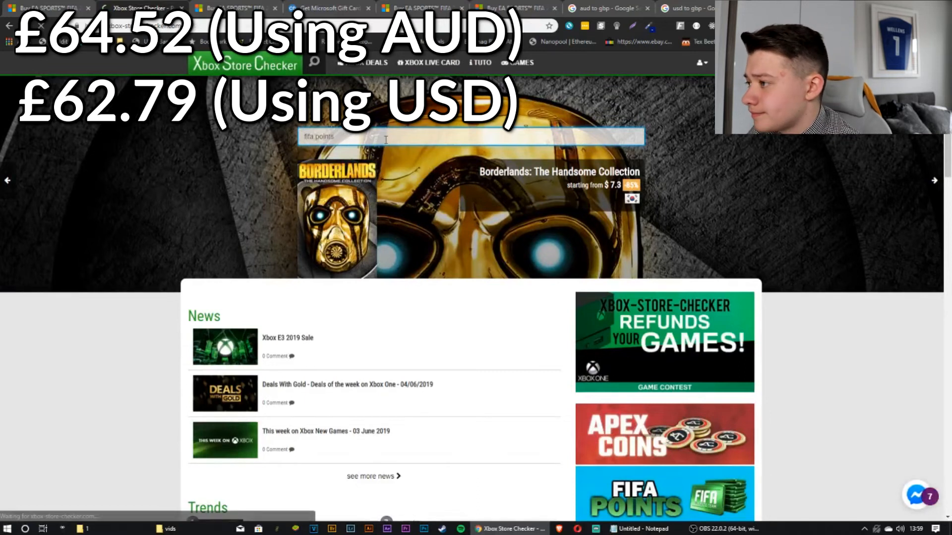
{"action": "key", "text": "Return"}
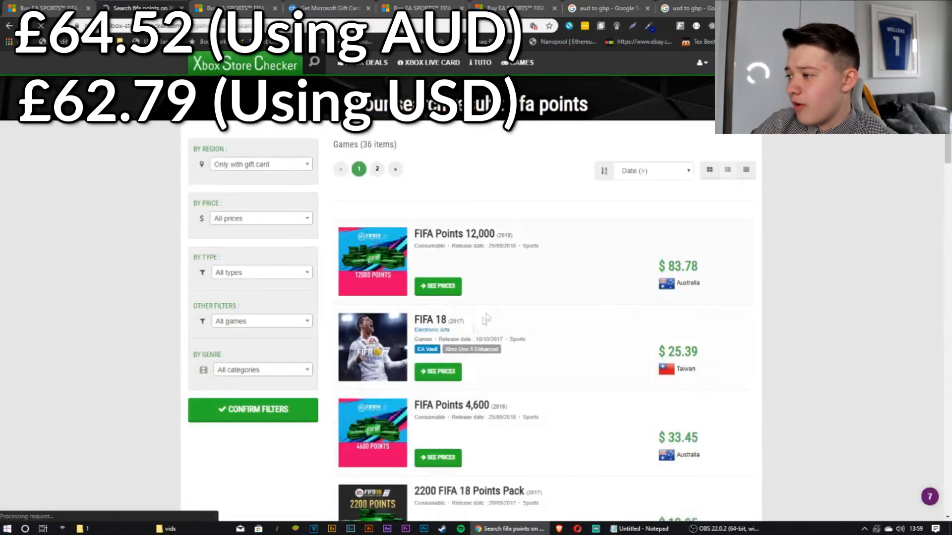
{"action": "left_click", "coordinate": [437, 286]}
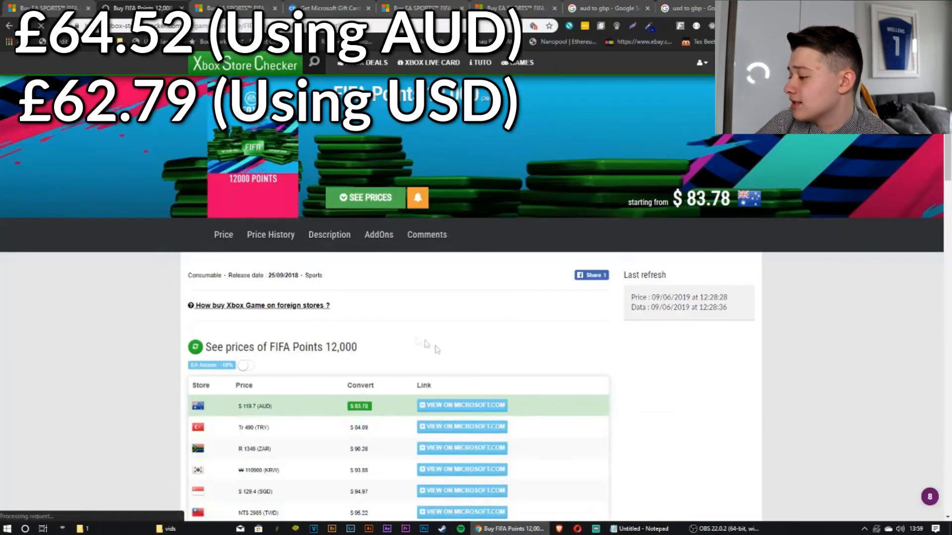
{"action": "scroll", "scroll_direction": "down", "scroll_amount": 3}
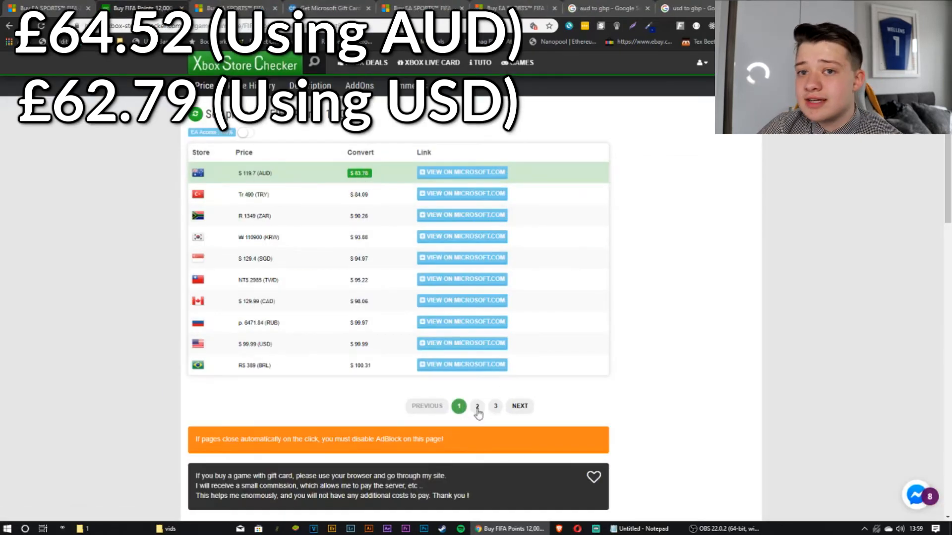
{"action": "left_click", "coordinate": [477, 406]}
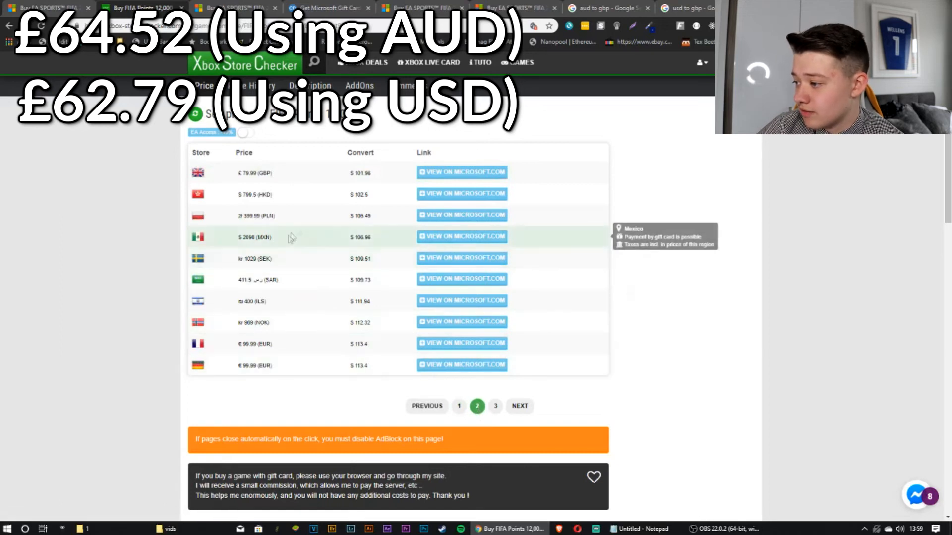
{"action": "mouse_move", "coordinate": [391, 349]}
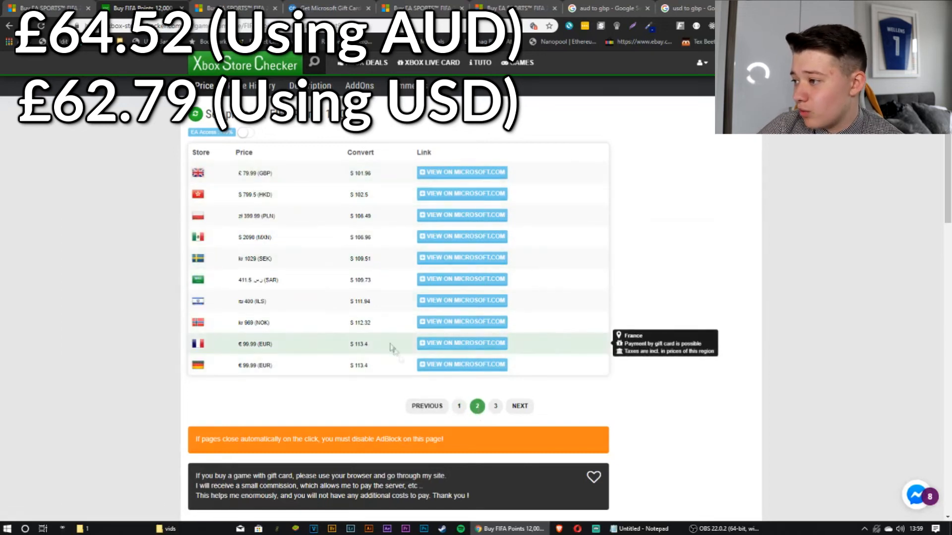
{"action": "left_click", "coordinate": [458, 406]}
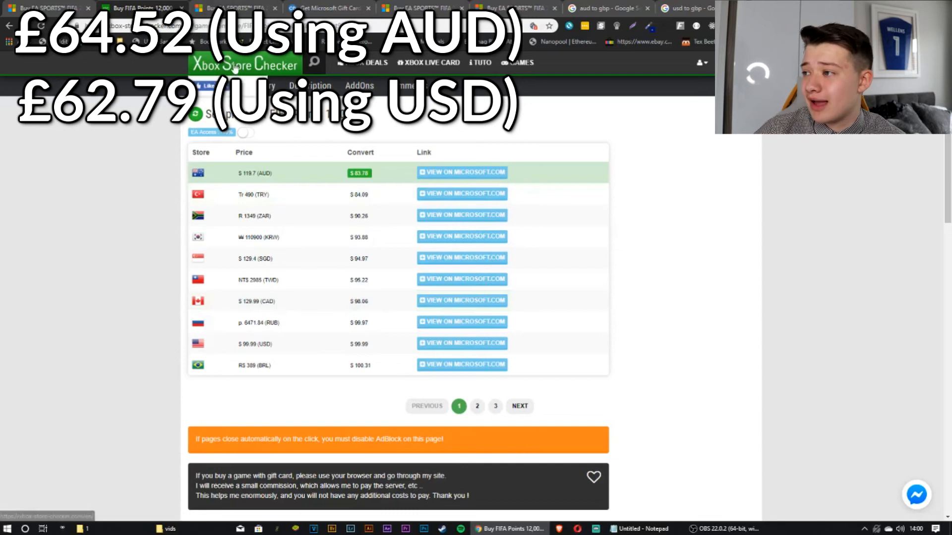
Search 'fifa 20' and check FIFA 20 Standard Edition's US store listing
{"action": "left_click", "coordinate": [244, 65]}
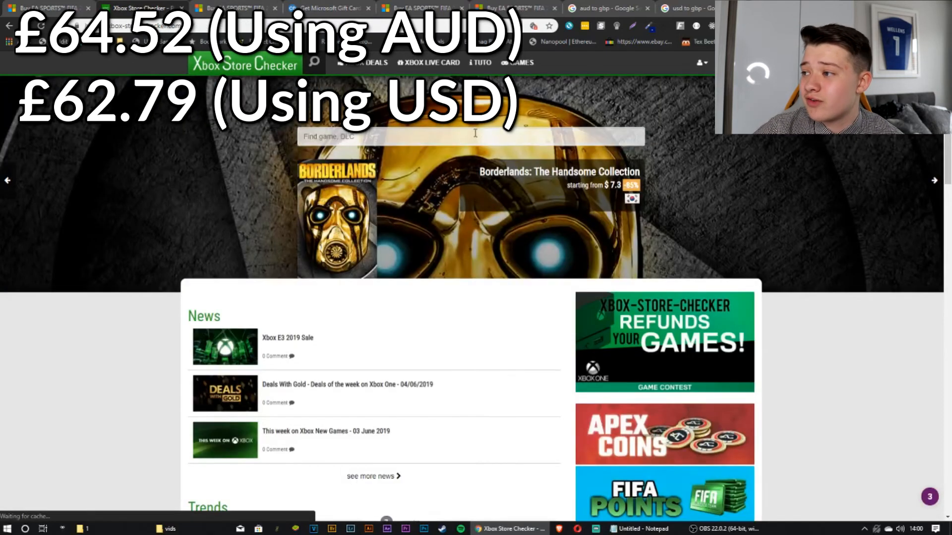
{"action": "type", "text": "fifa"}
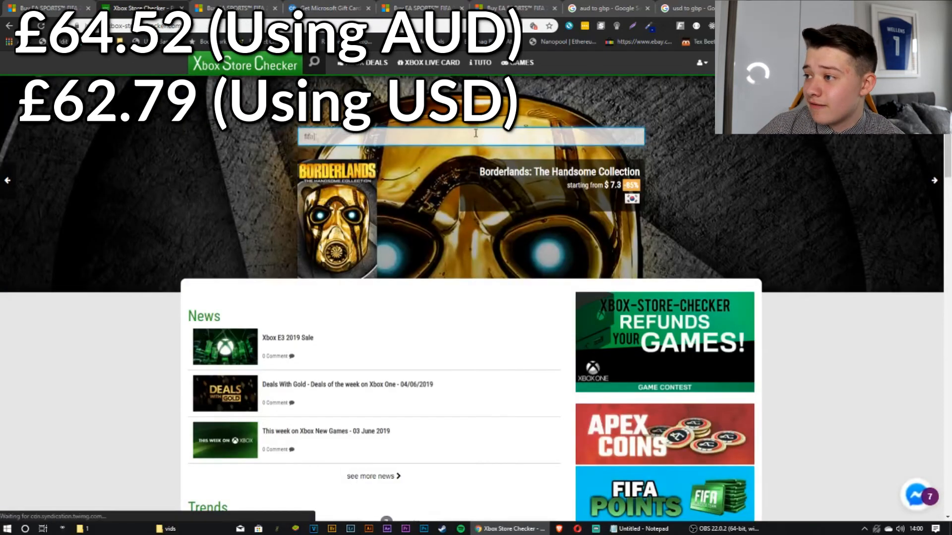
{"action": "type", "text": "20"}
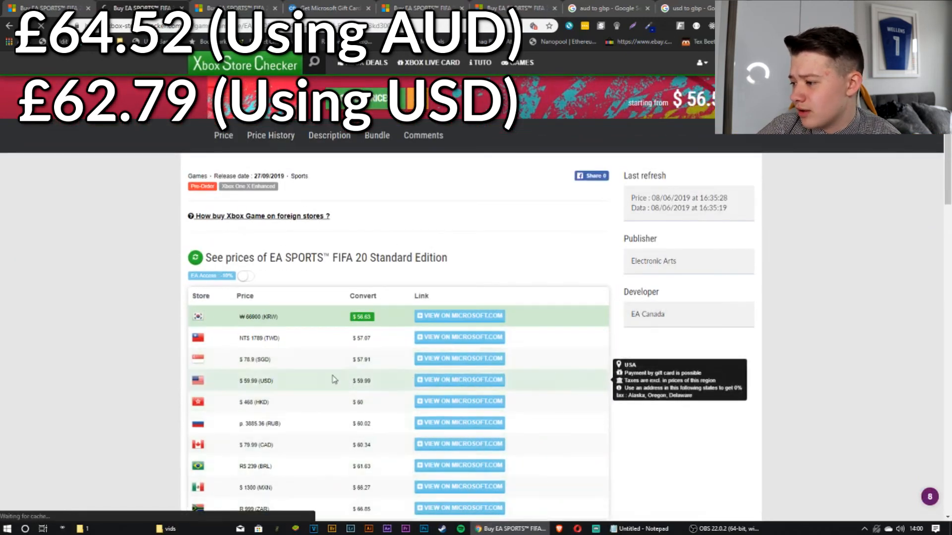
{"action": "scroll", "scroll_direction": "down", "scroll_amount": 3}
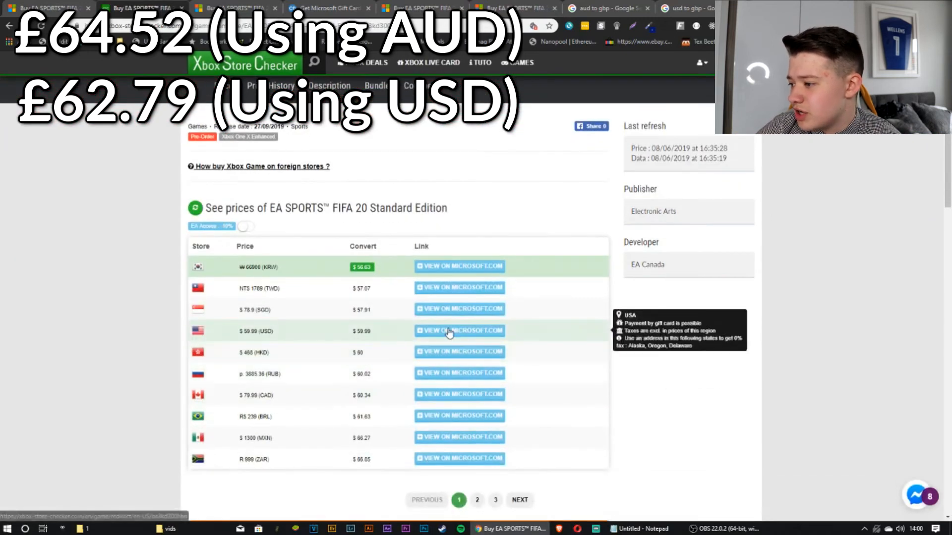
{"action": "left_click", "coordinate": [459, 331]}
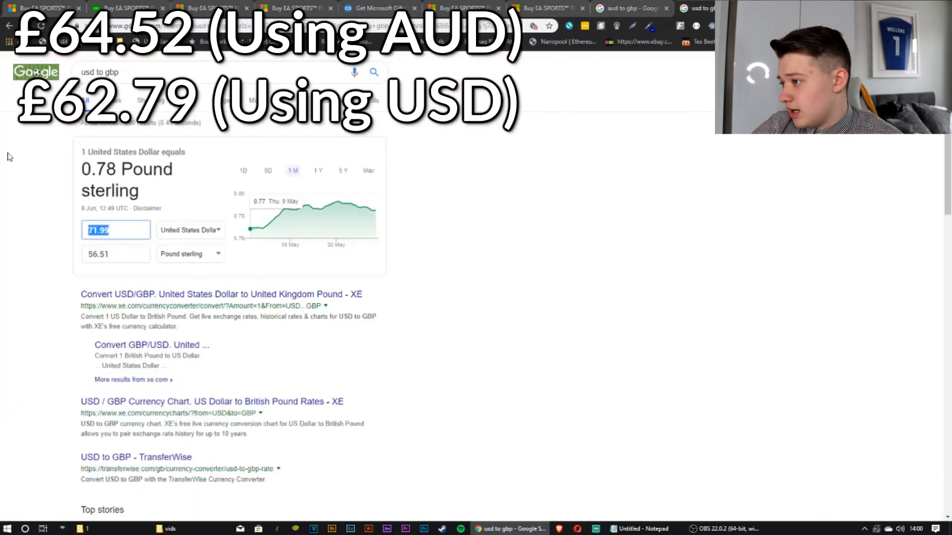
Convert $53.99 to £42.38 and go back to the Standard Edition price table
{"action": "type", "text": "53.99"}
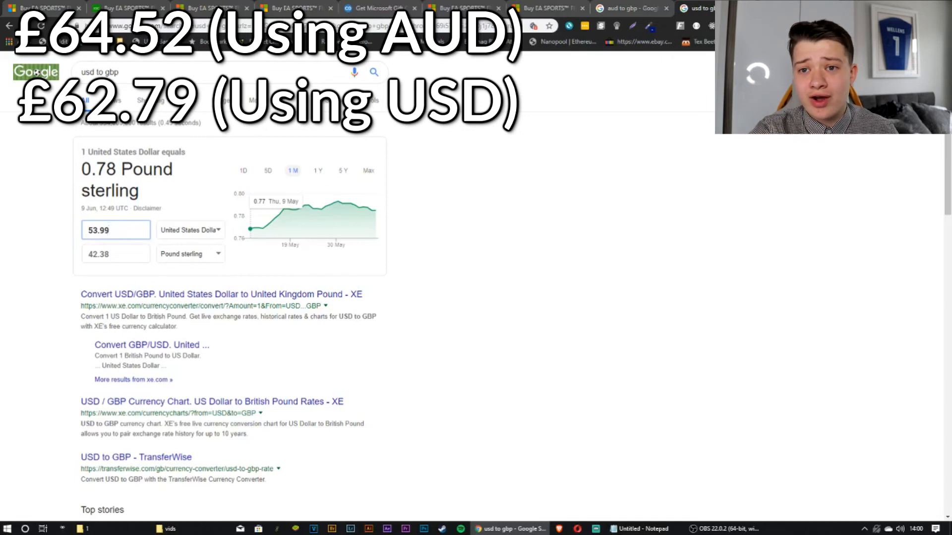
{"action": "left_click", "coordinate": [116, 229]}
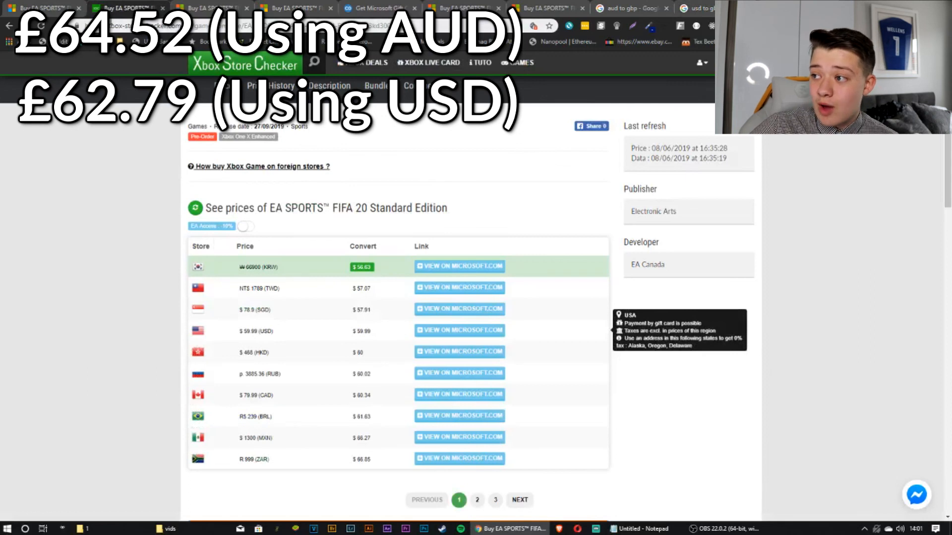
{"action": "mouse_move", "coordinate": [303, 496]}
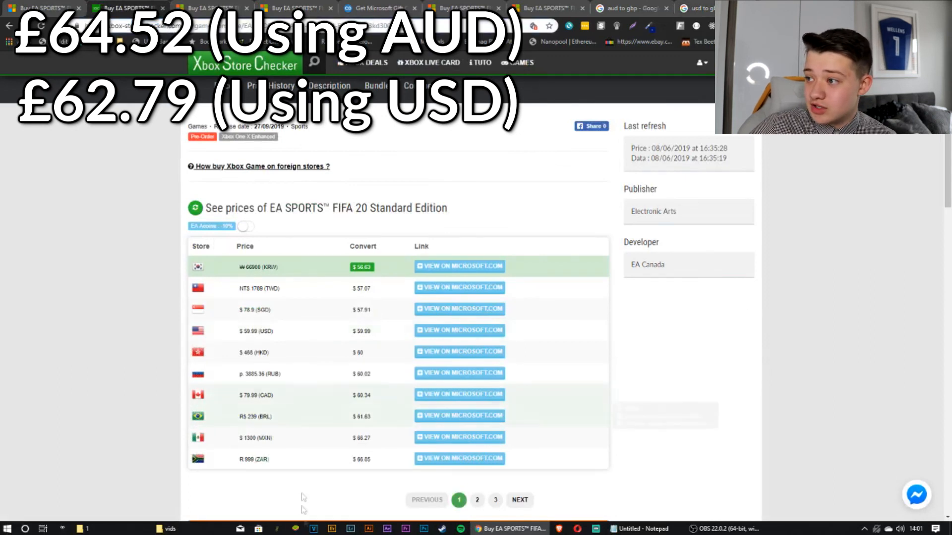